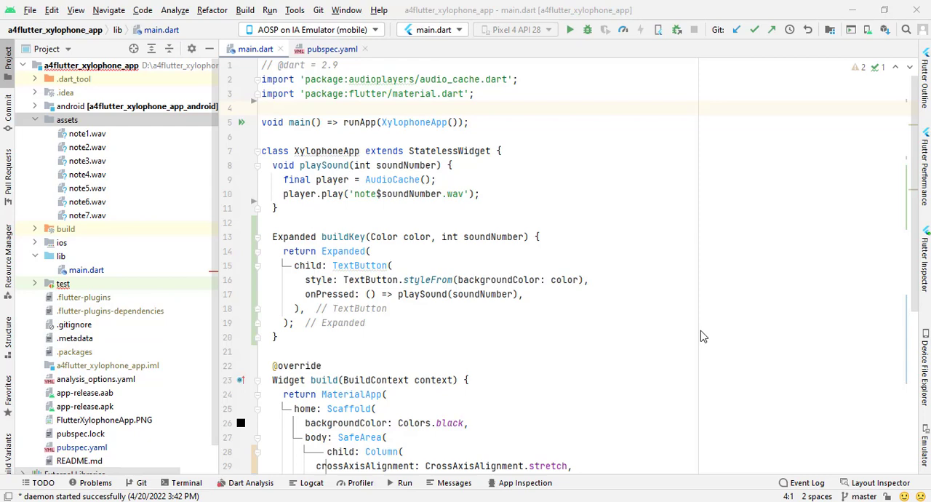
mouse_move(742, 262)
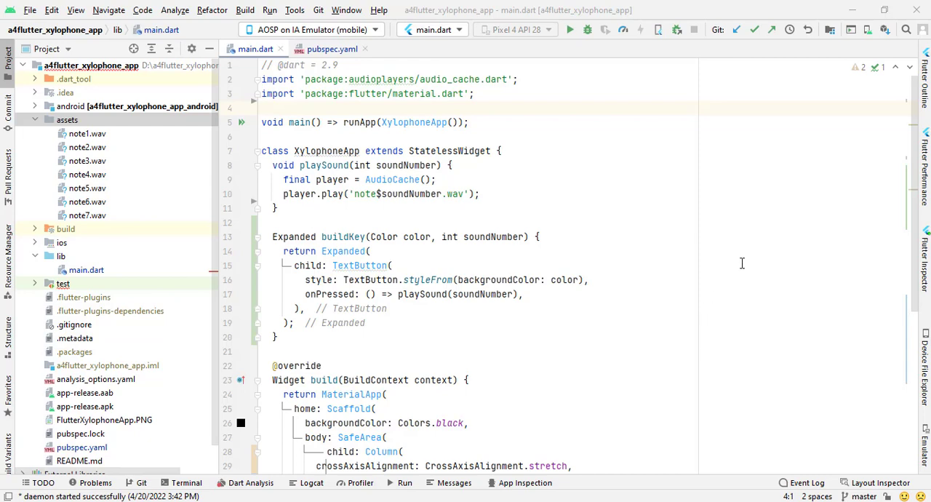
- Switch the editor from main.dart to the project's pubspec.yaml file
click(331, 50)
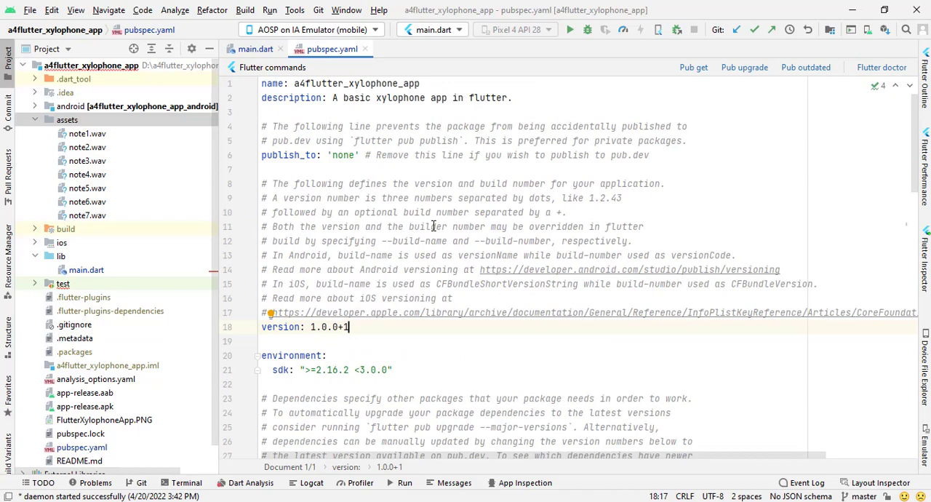
mouse_move(384, 256)
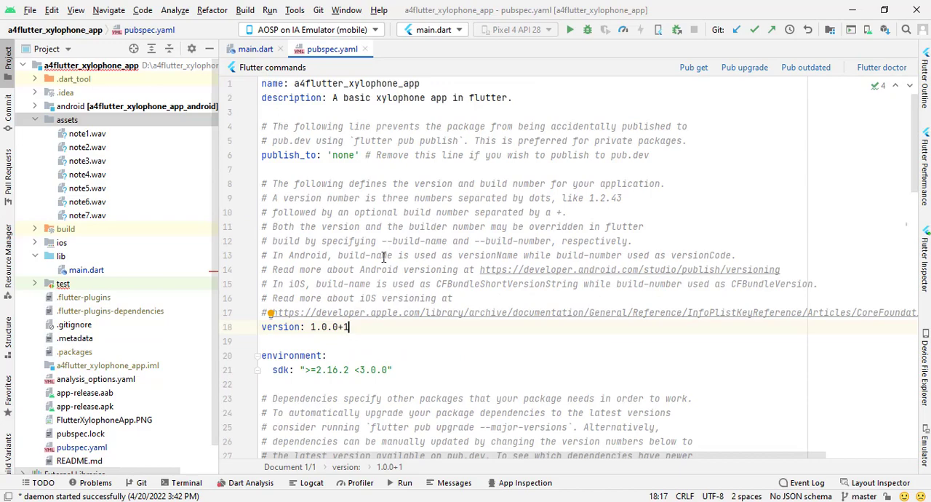
scroll(down, 3)
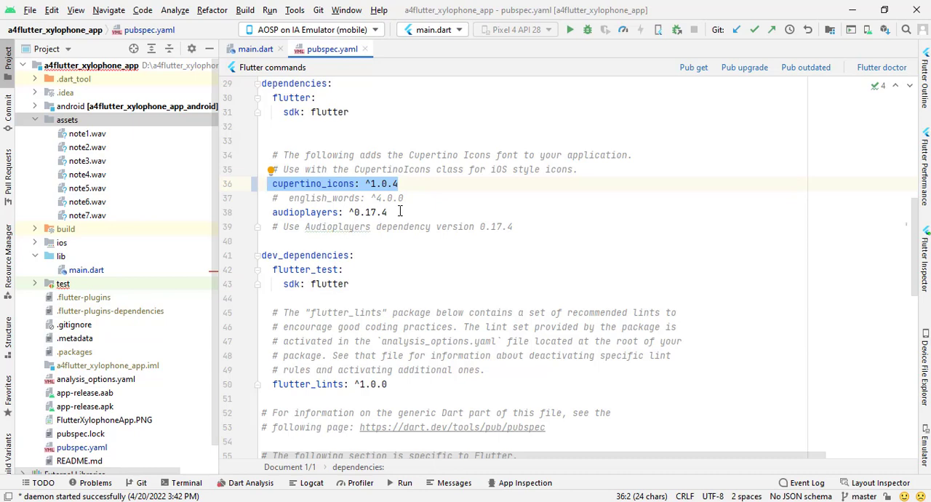
click(305, 212)
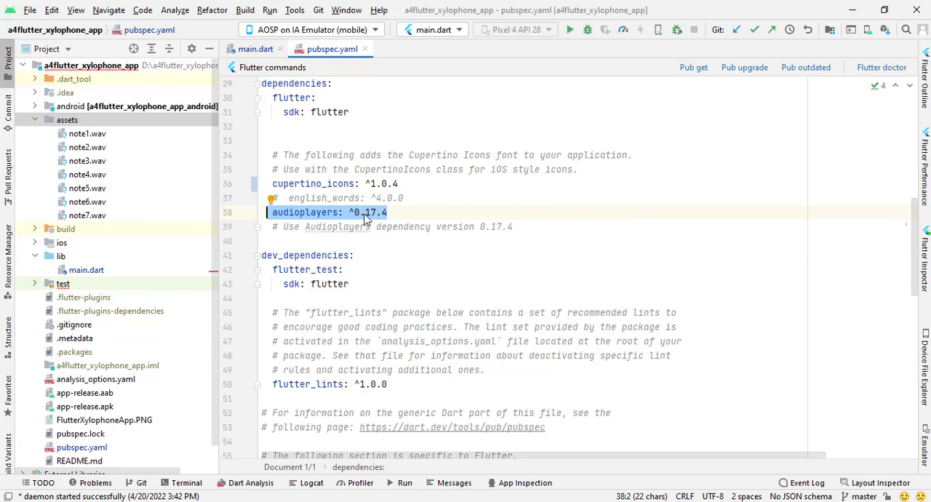
- Confirm the assets: - assets/ entry and the assets folder of note sounds, then return to main.dart
scroll(down, 3)
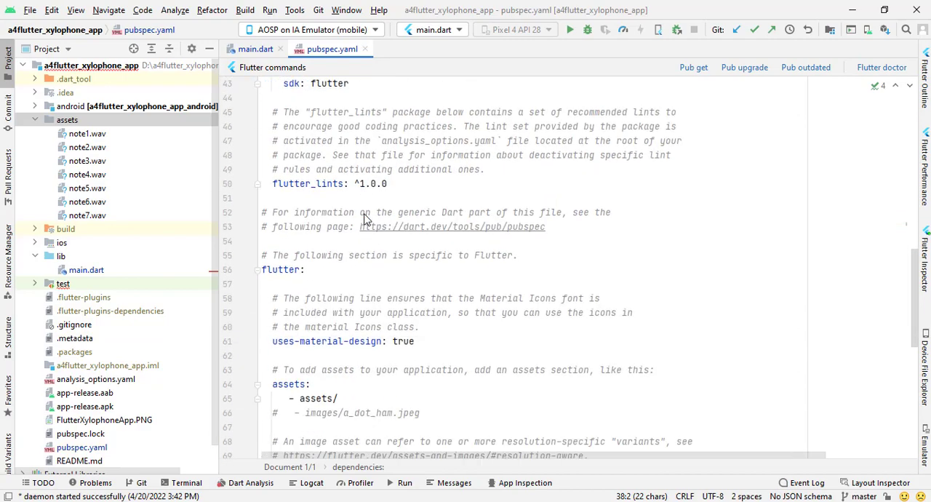
scroll(down, 3)
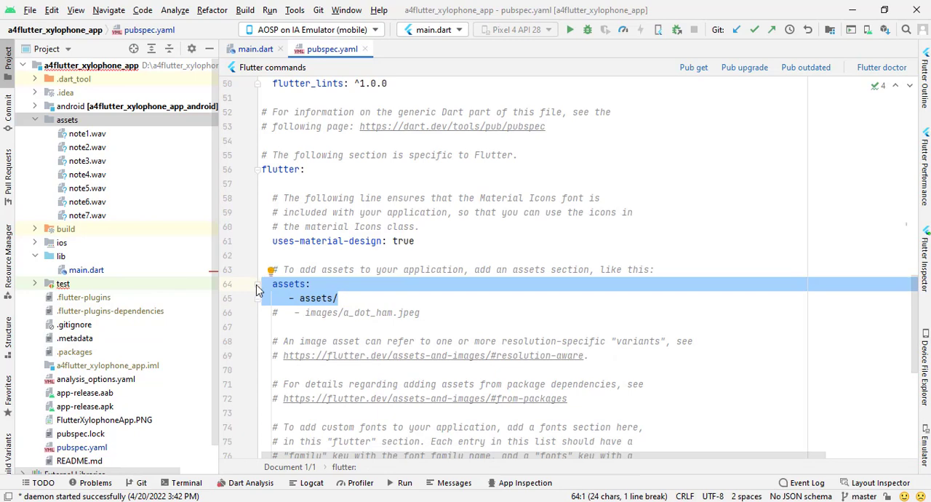
mouse_move(70, 125)
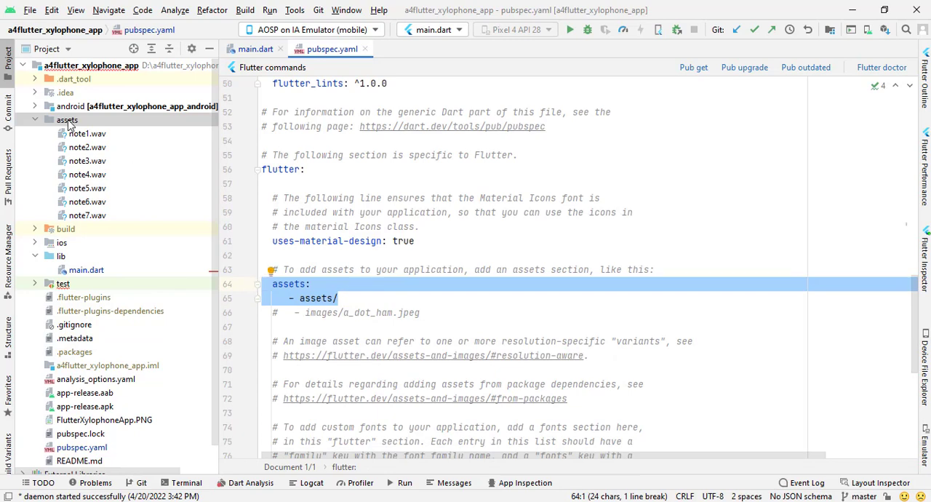
click(67, 120)
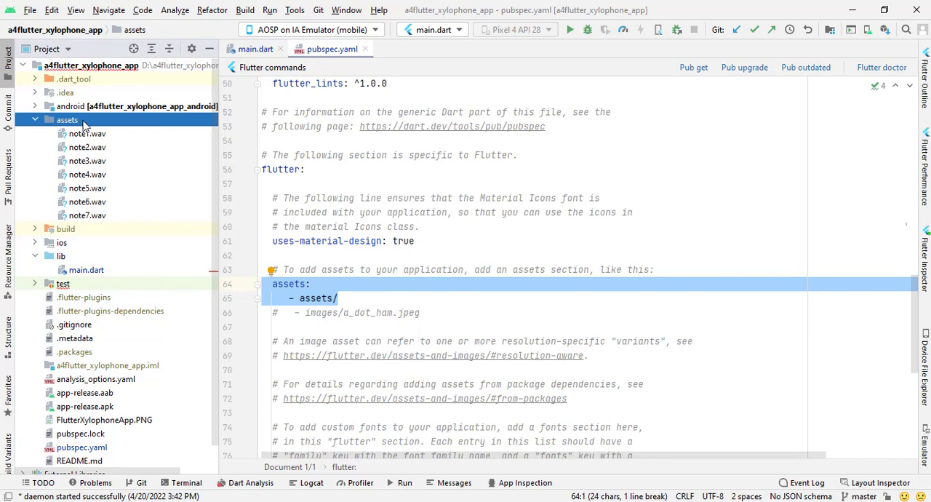
mouse_move(99, 140)
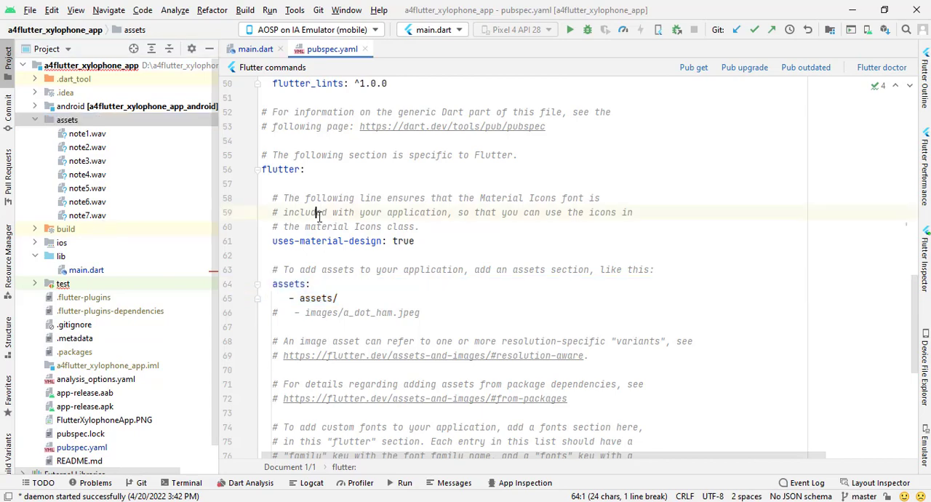
click(317, 212)
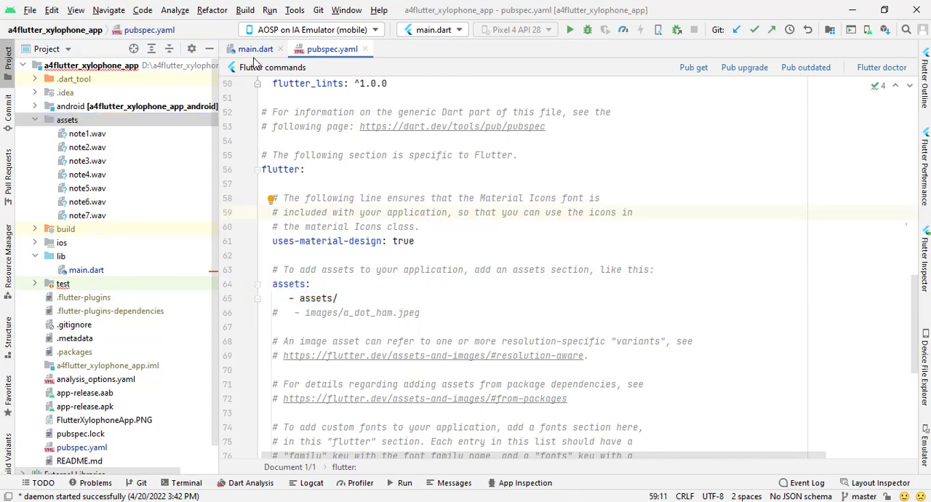
click(257, 49)
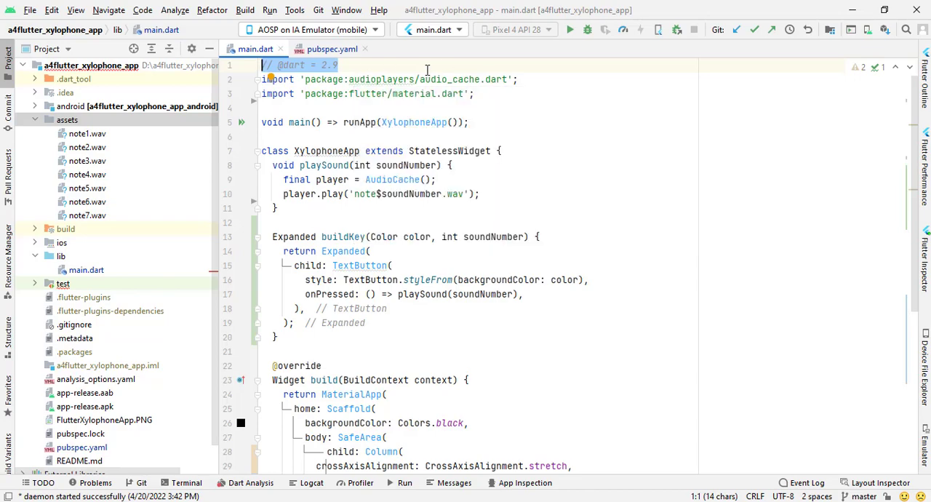
mouse_move(539, 105)
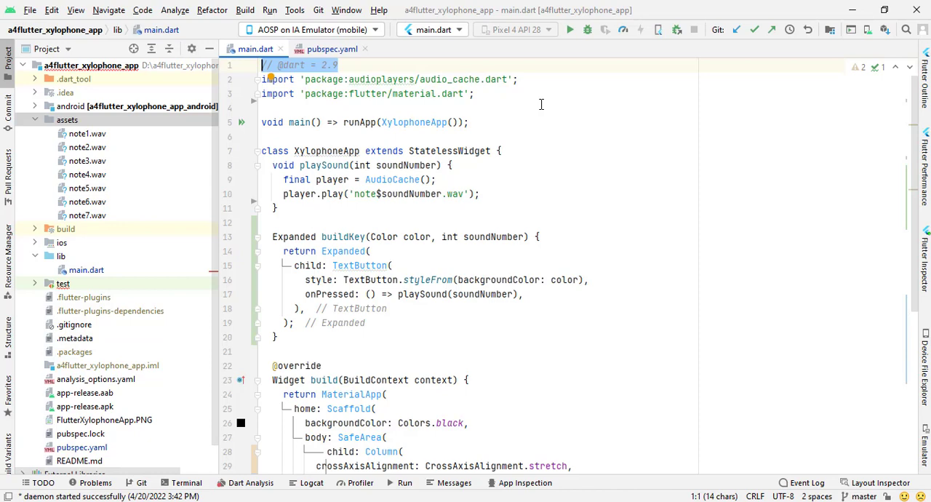
mouse_move(518, 96)
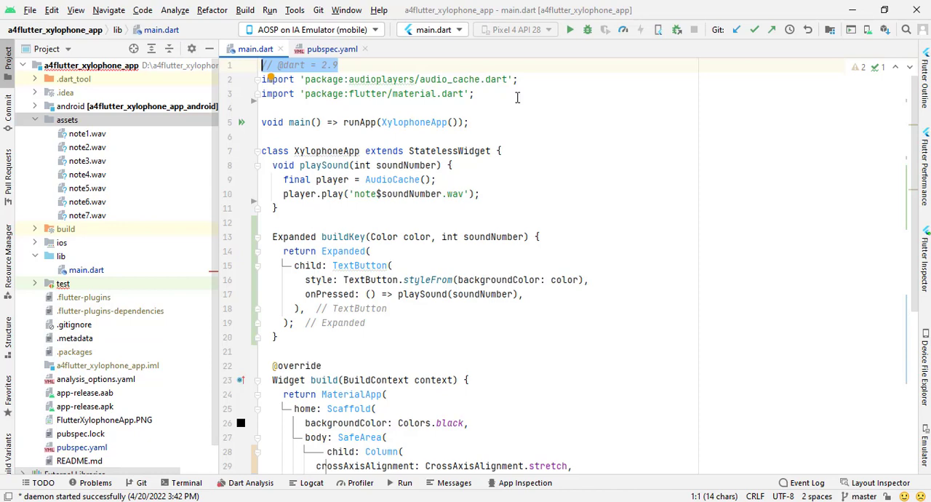
click(341, 64)
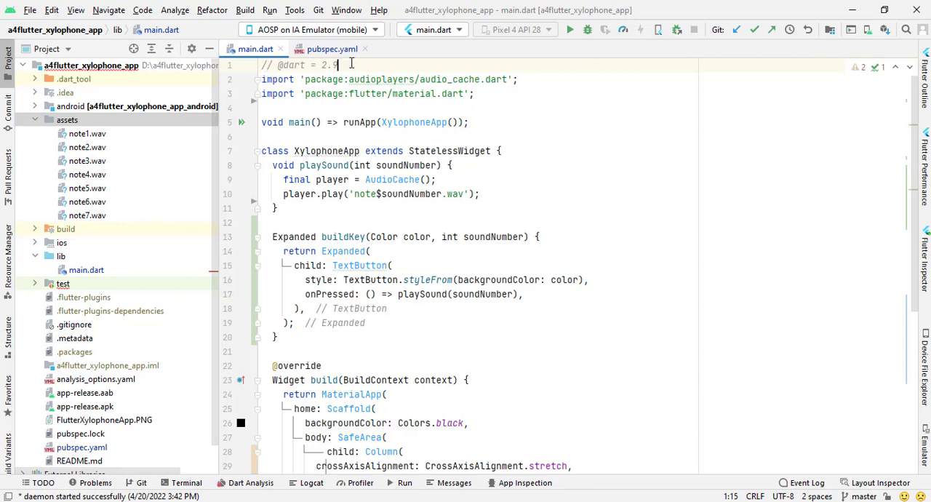
mouse_move(336, 64)
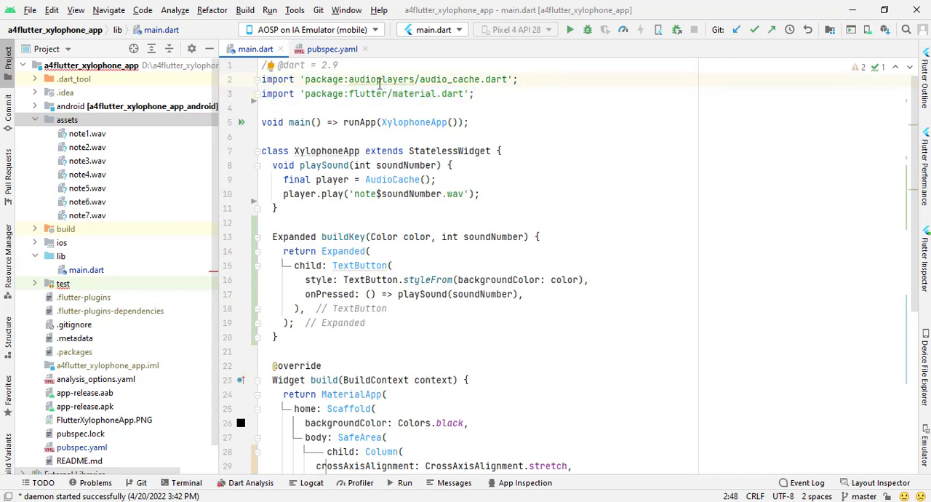
double_click(380, 80)
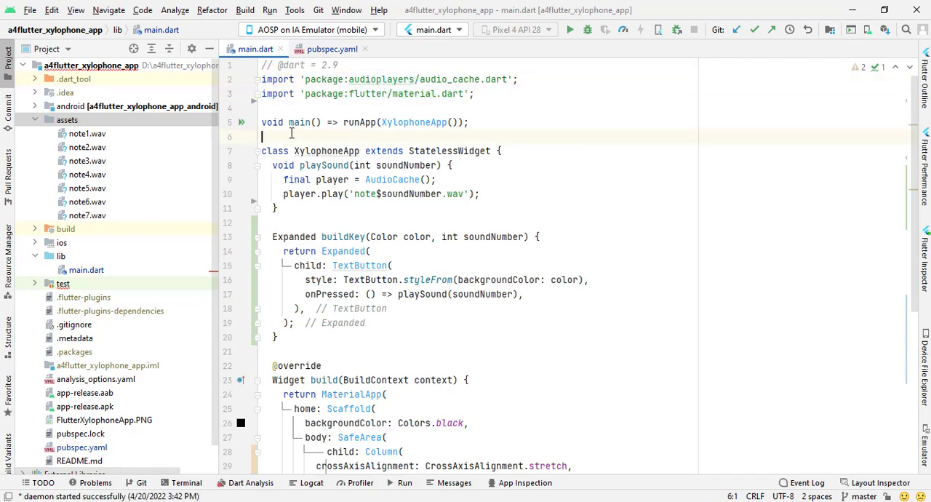
mouse_move(414, 122)
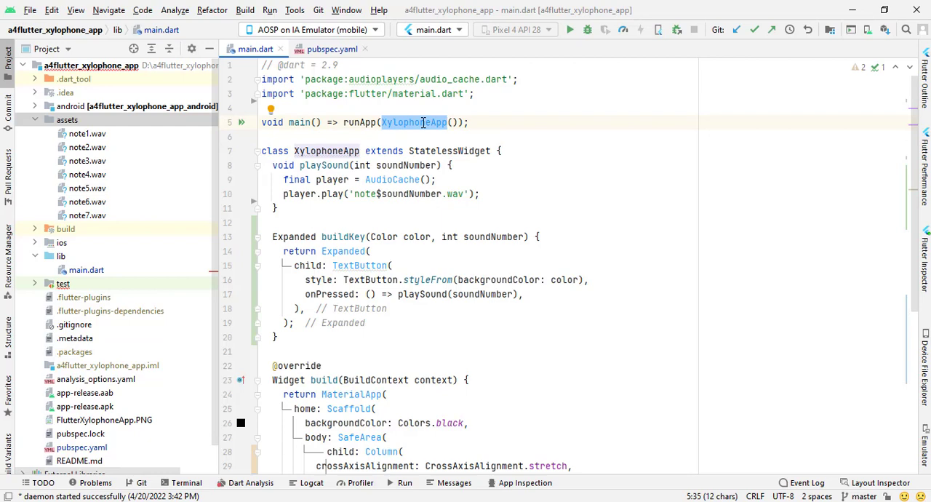
click(326, 151)
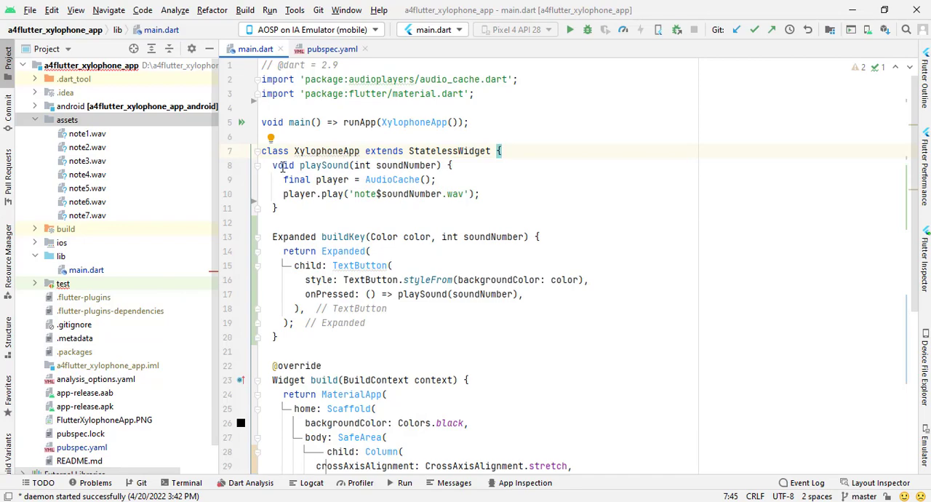
mouse_move(335, 193)
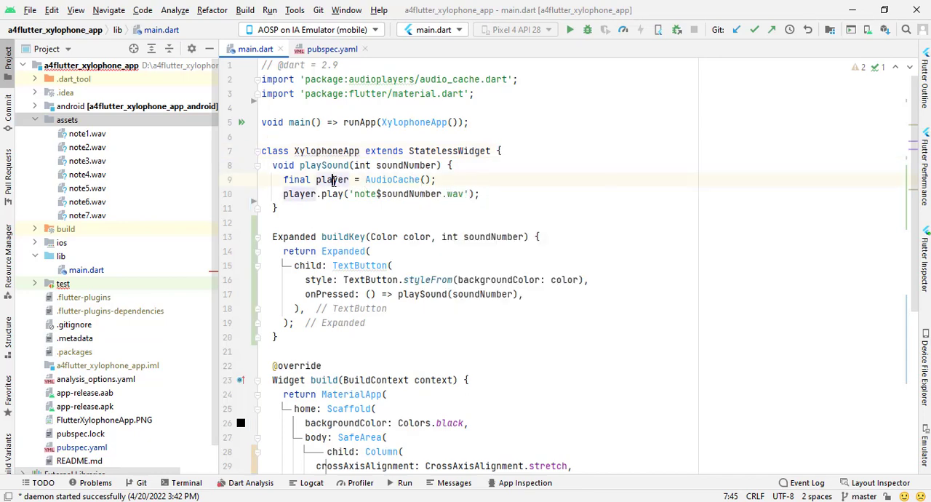
double_click(332, 181)
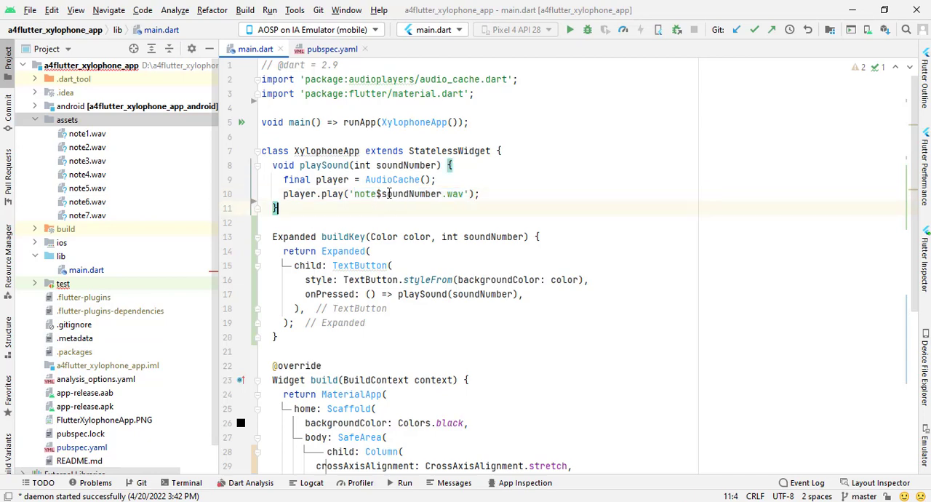
double_click(410, 193)
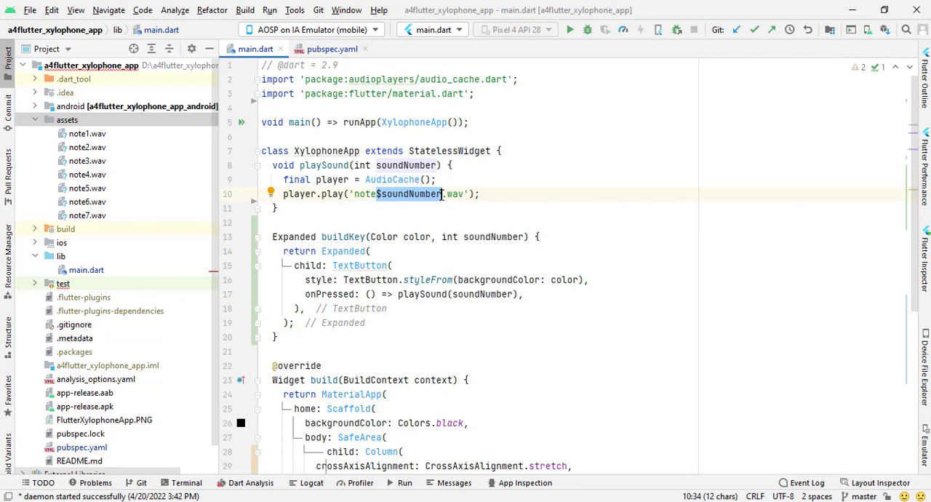
scroll(down, 3)
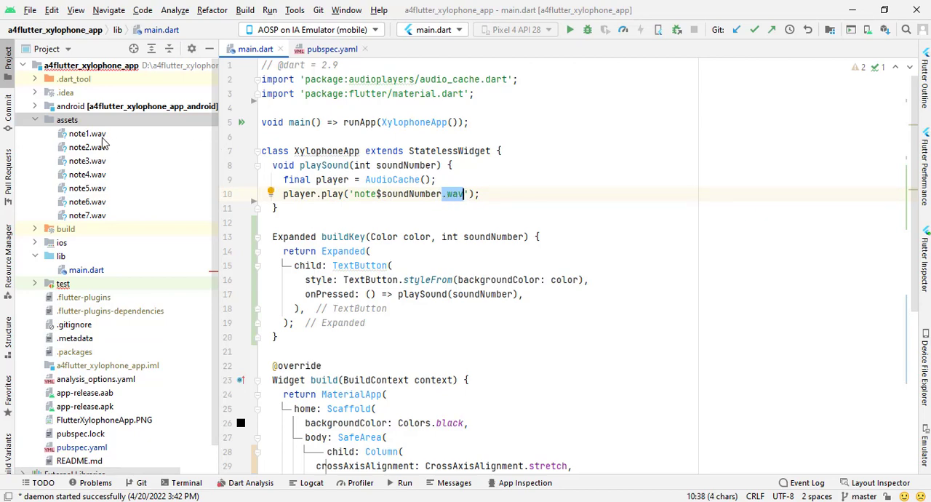
click(87, 134)
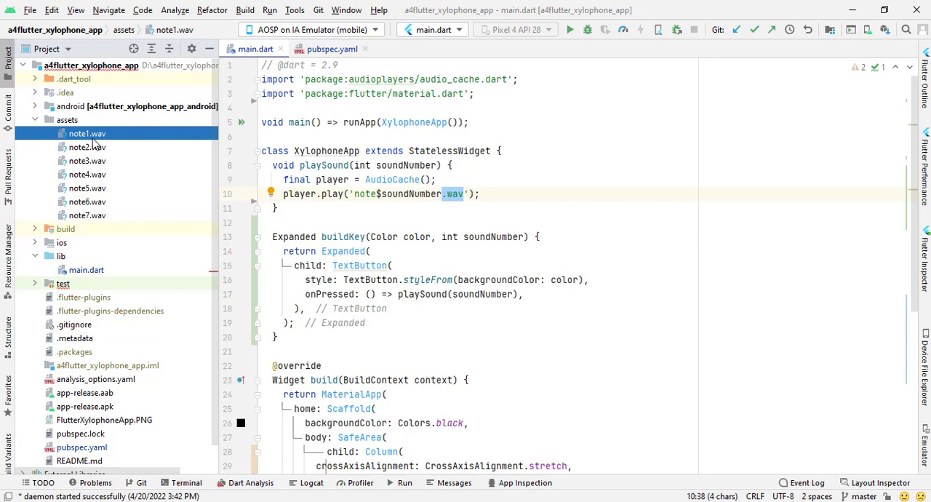
mouse_move(93, 141)
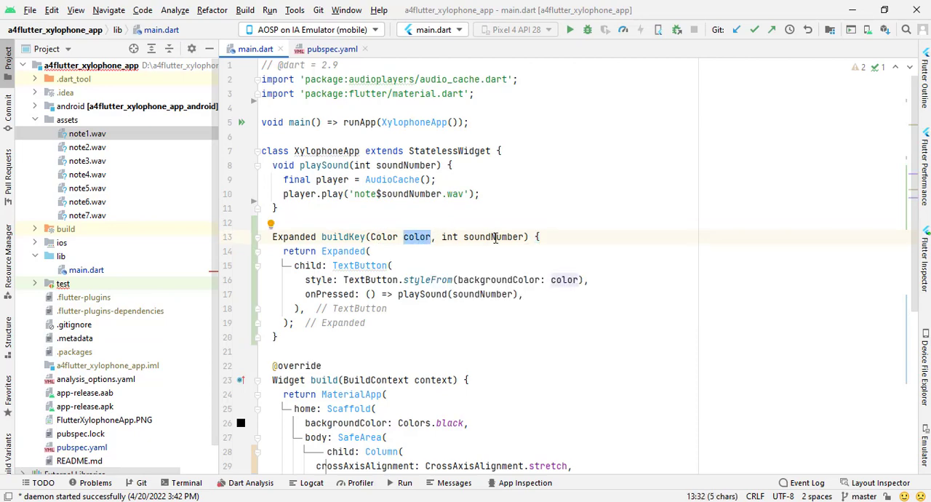
double_click(493, 236)
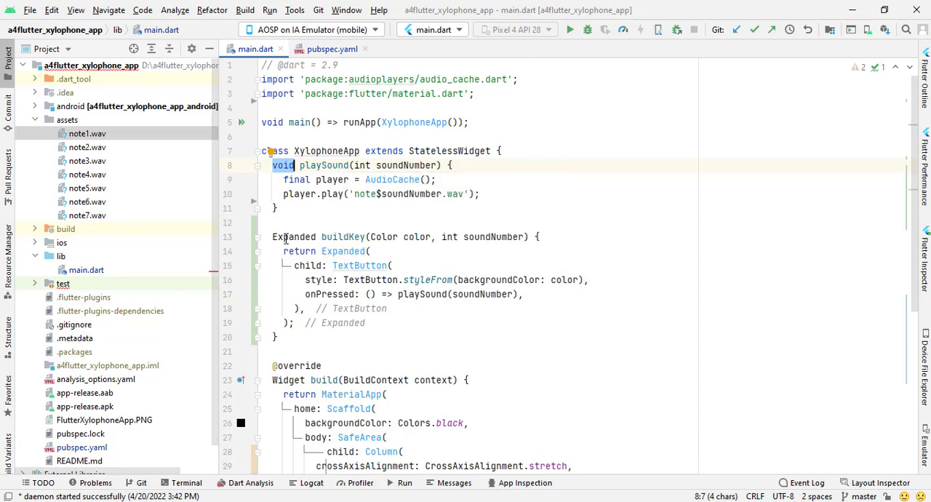
double_click(294, 235)
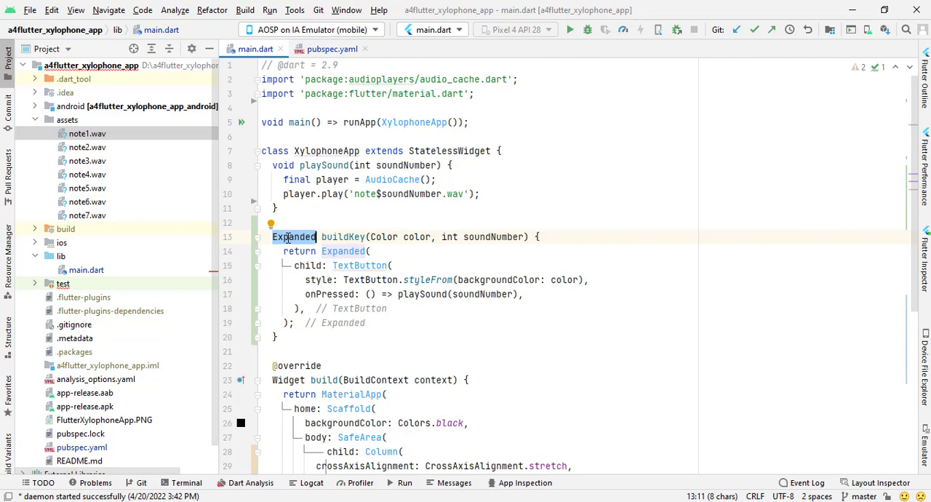
mouse_move(549, 238)
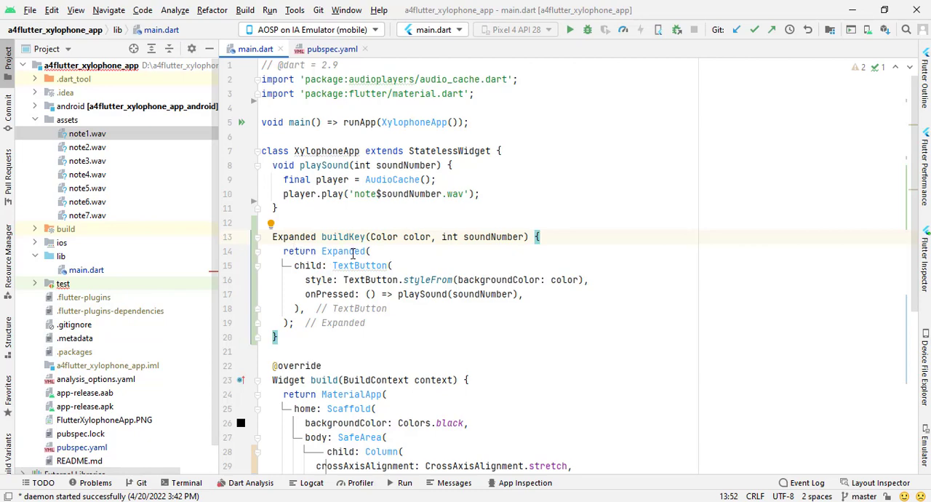
double_click(340, 250)
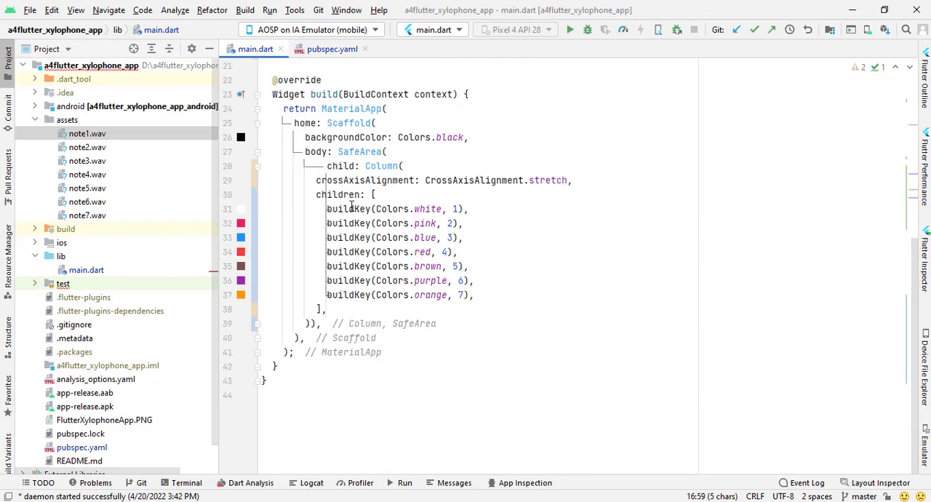
double_click(347, 210)
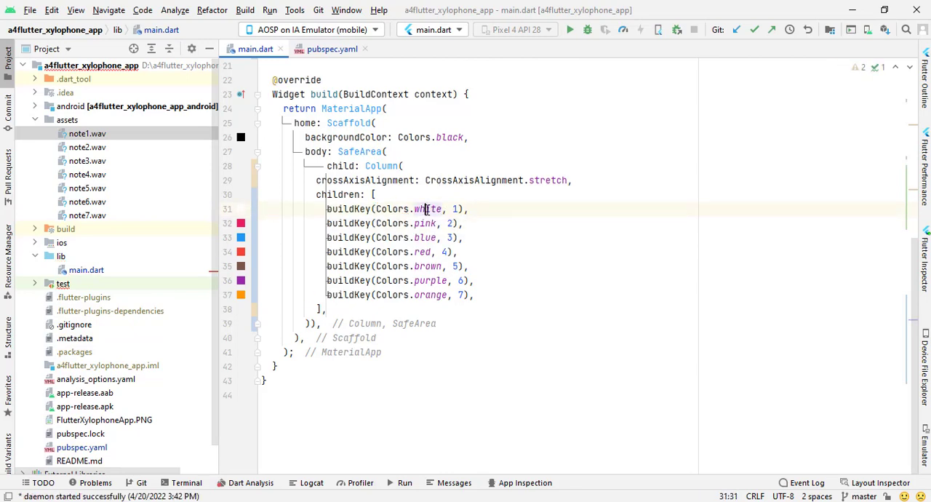
double_click(425, 224)
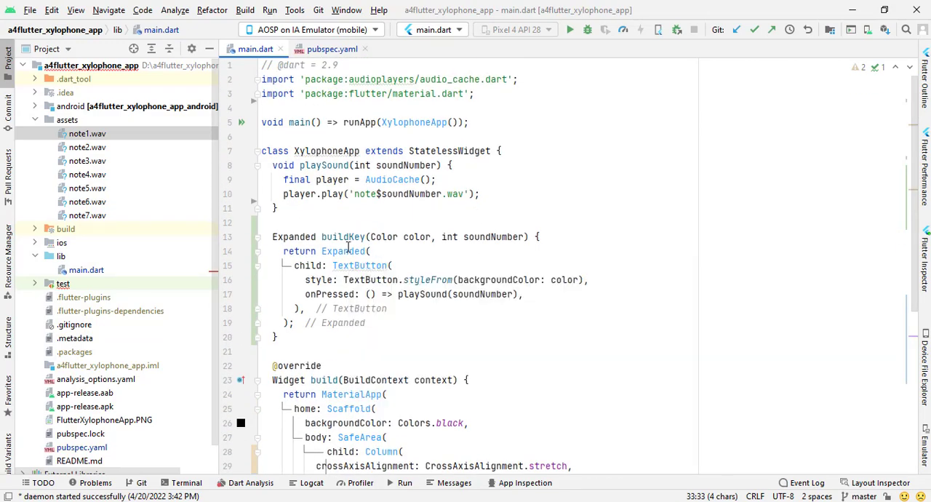
scroll(down, 3)
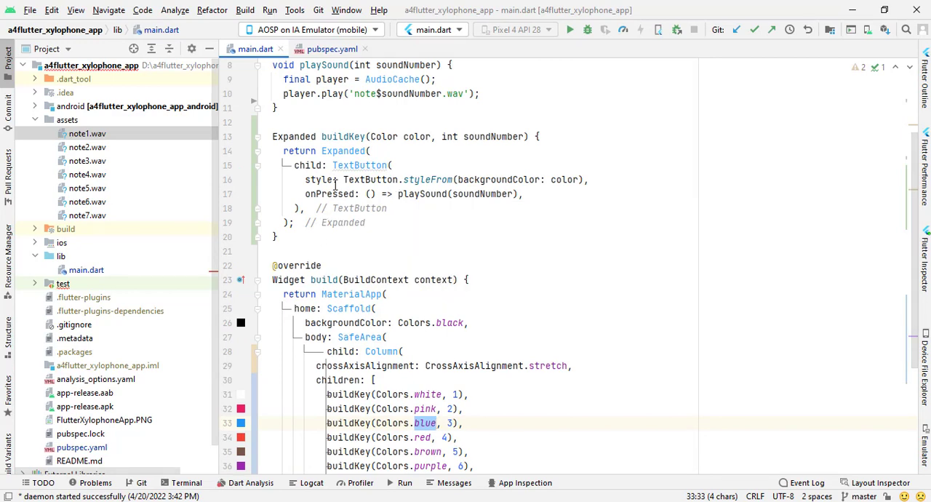
mouse_move(401, 194)
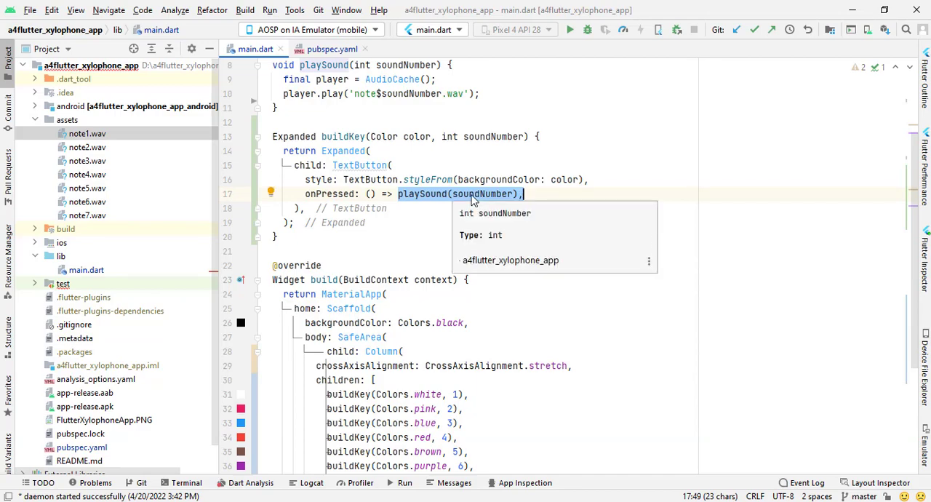
scroll(up, 3)
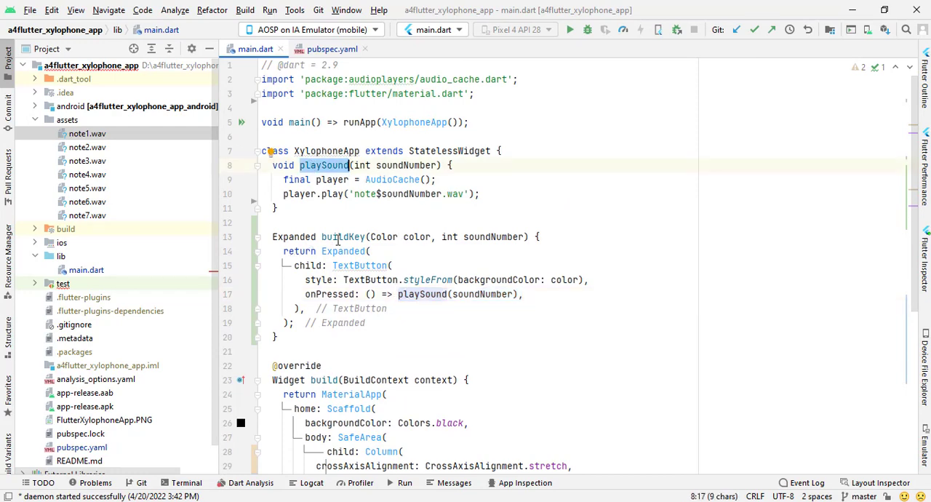
click(421, 294)
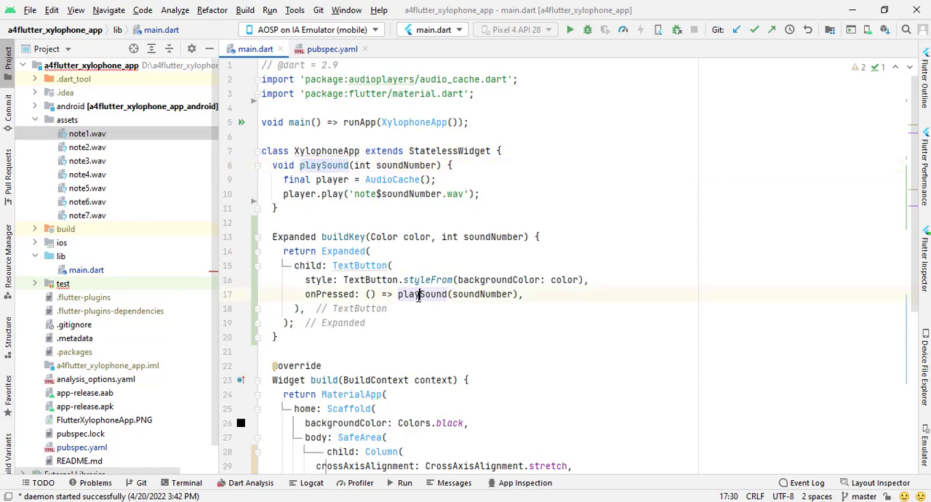
double_click(422, 294)
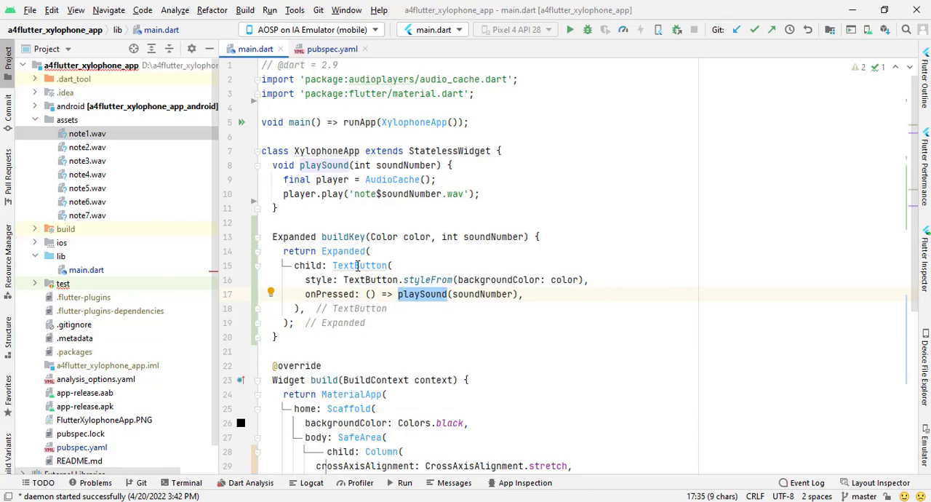
scroll(down, 3)
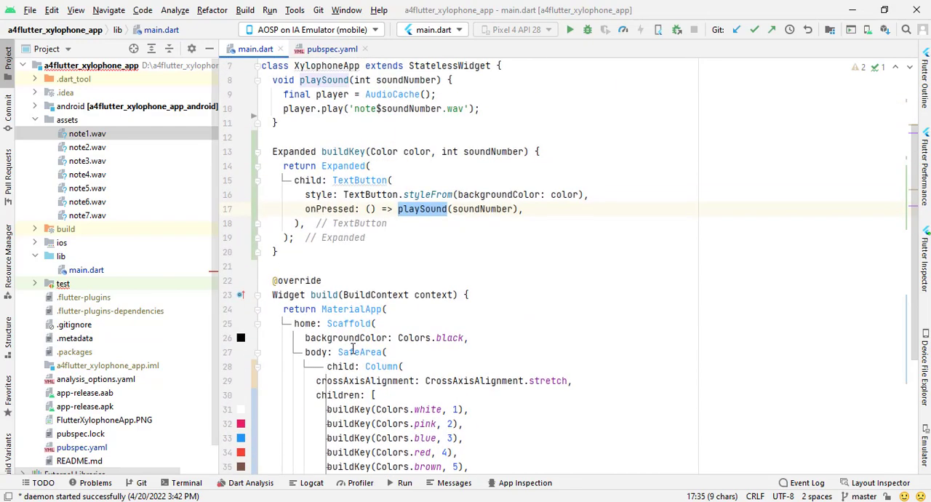
scroll(down, 3)
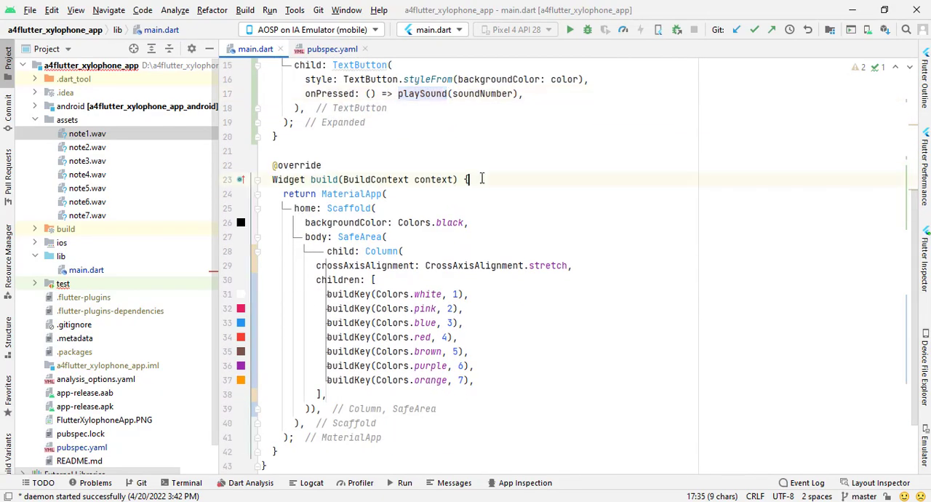
scroll(down, 3)
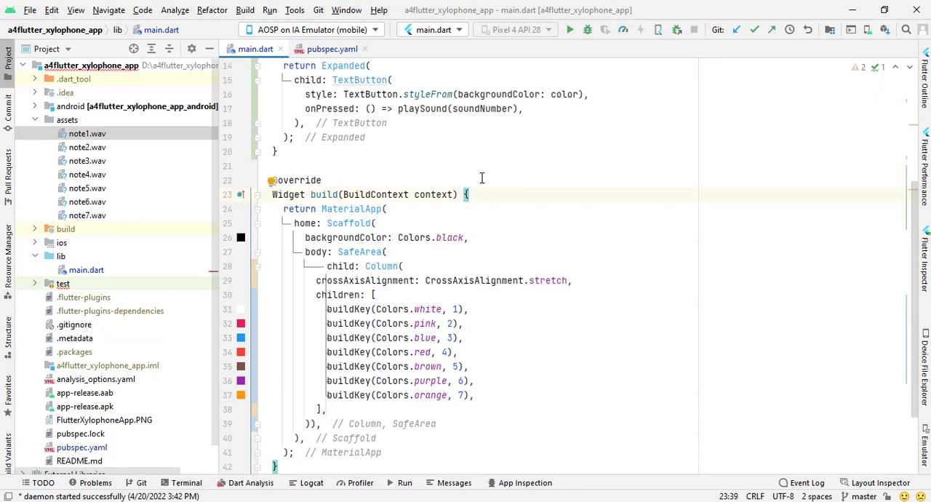
mouse_move(341, 203)
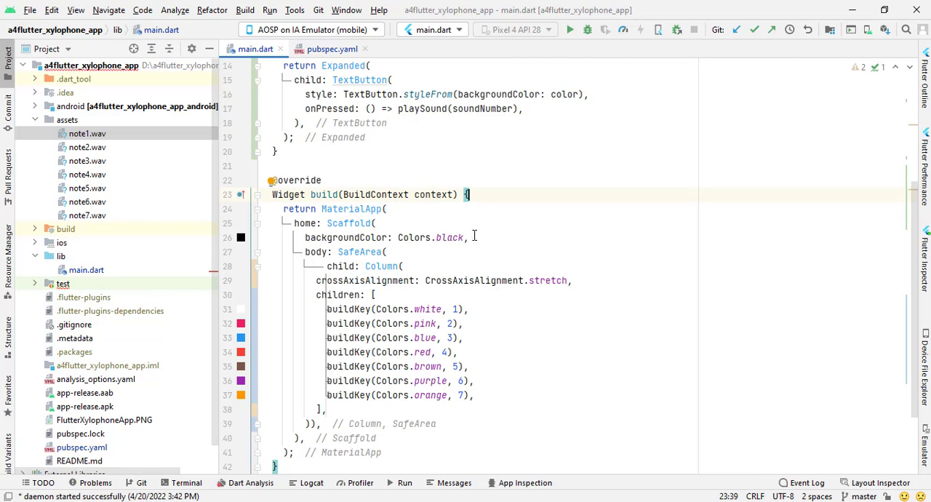
click(470, 237)
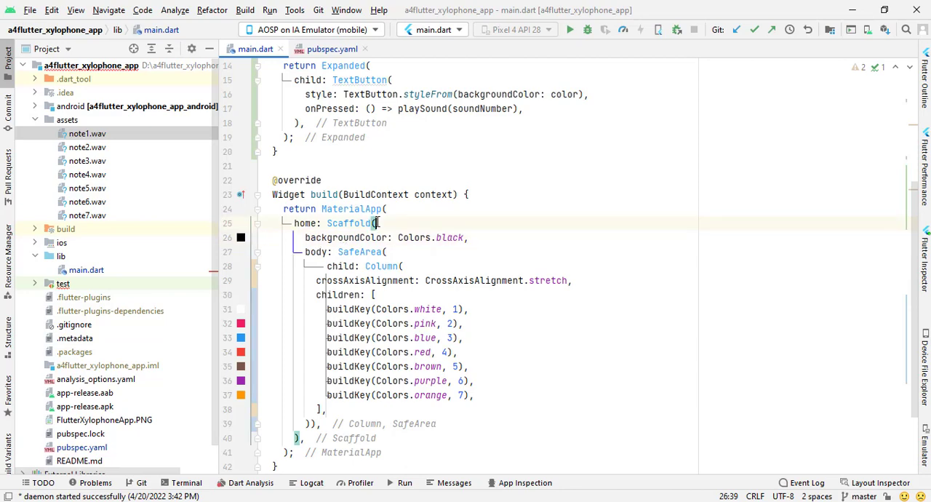
double_click(315, 252)
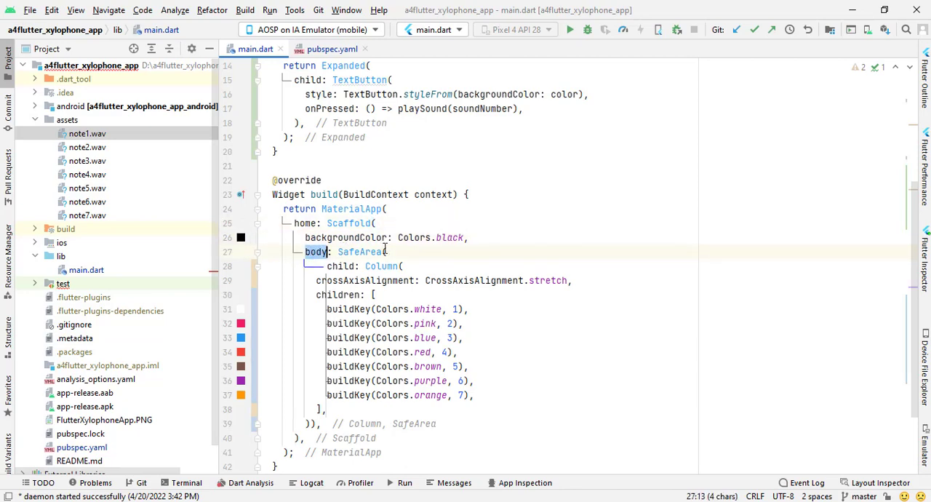
mouse_move(360, 252)
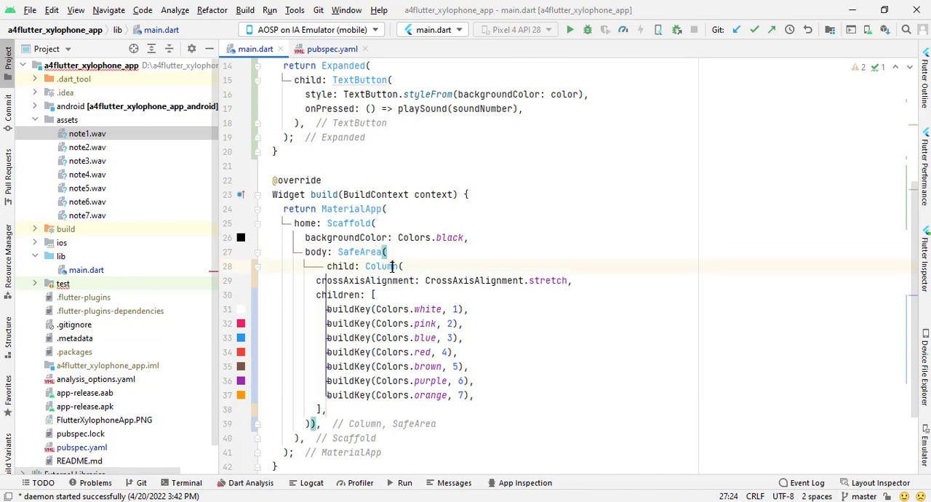
double_click(377, 265)
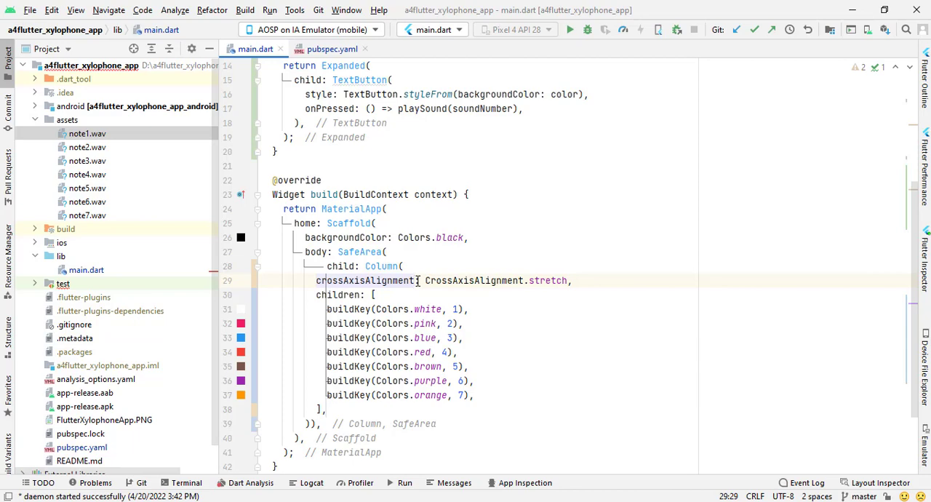
click(407, 266)
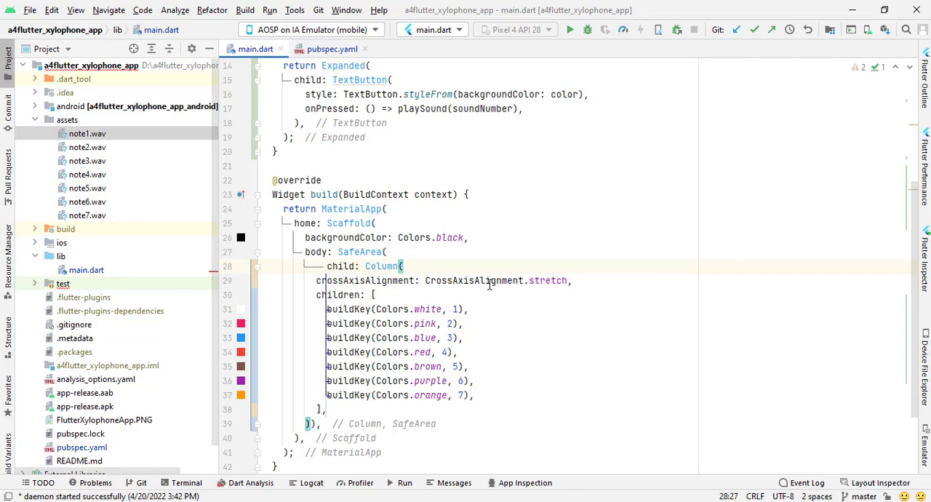
double_click(474, 281)
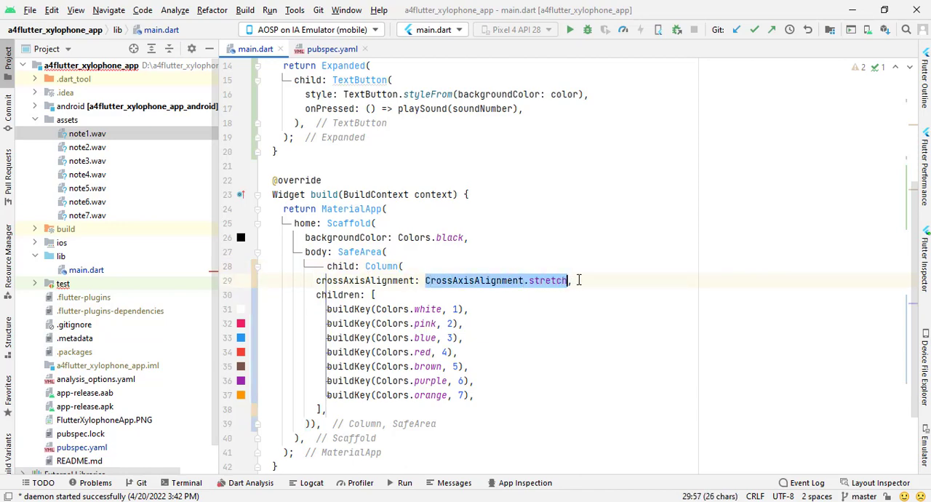
mouse_move(547, 279)
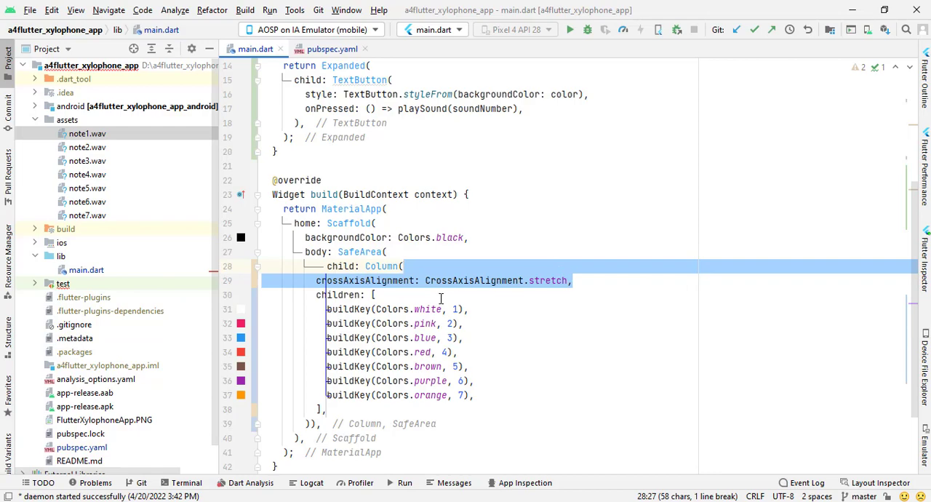
click(375, 296)
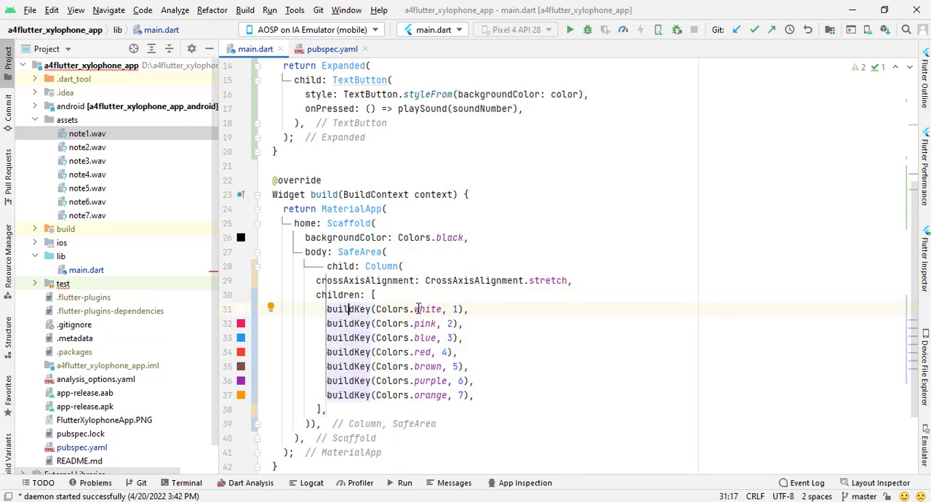
mouse_move(428, 309)
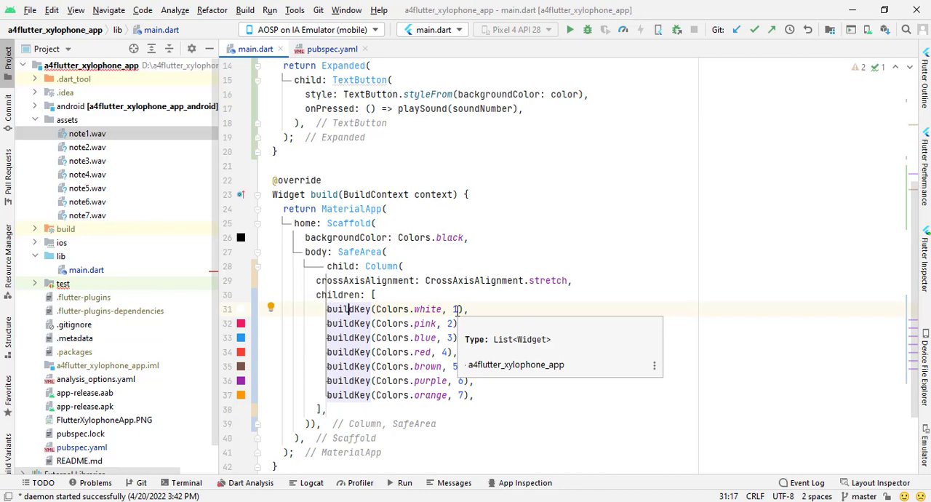
click(88, 134)
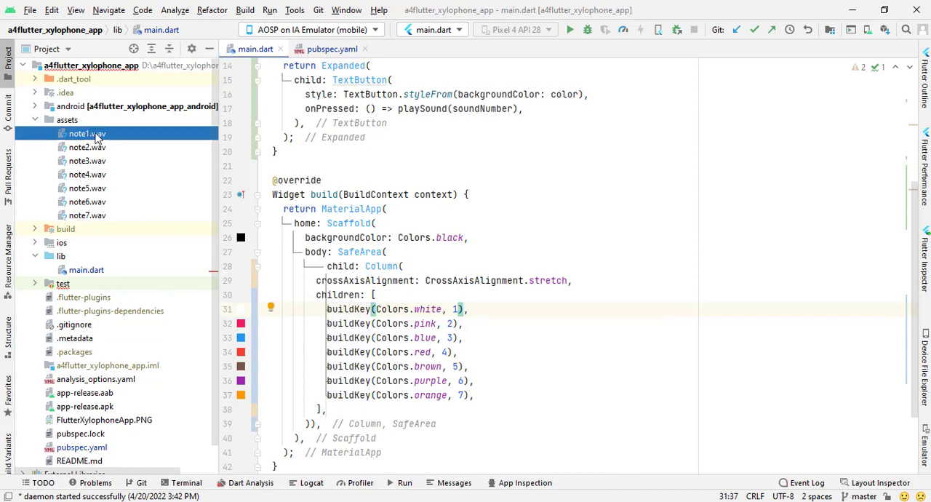
click(87, 133)
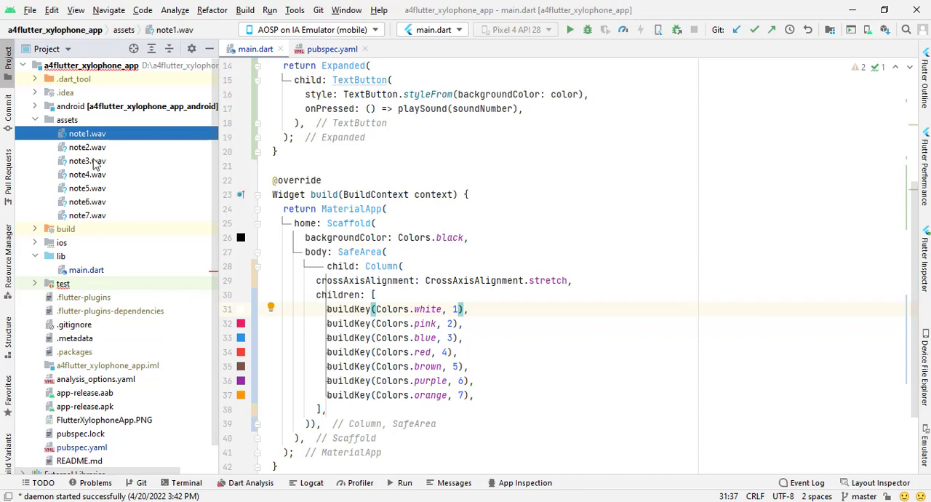
mouse_move(294, 242)
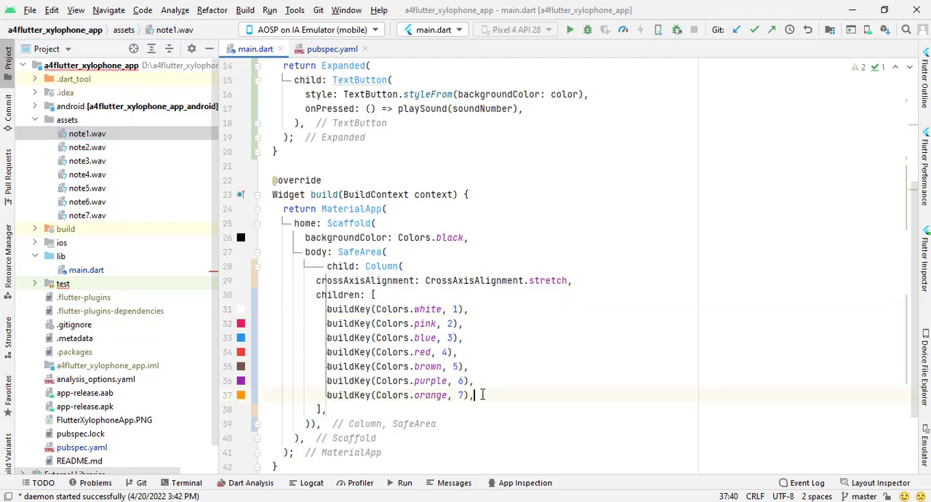
scroll(down, 3)
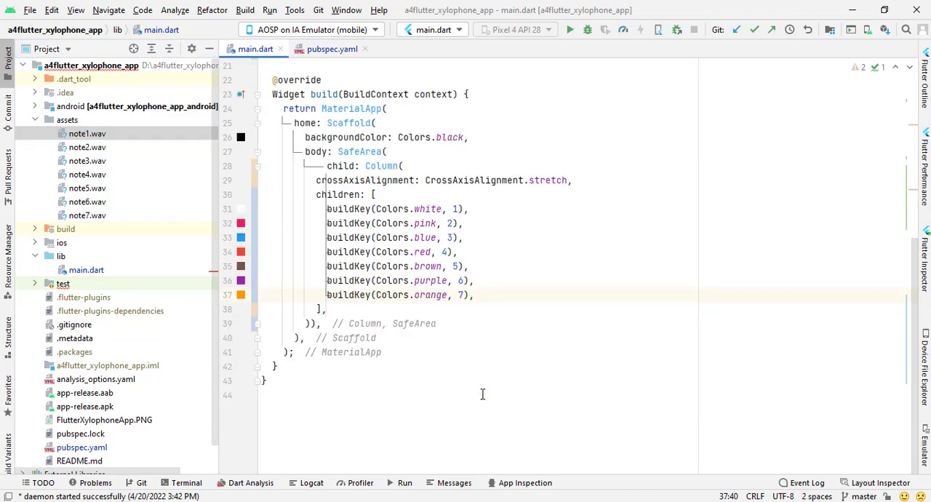
click(472, 295)
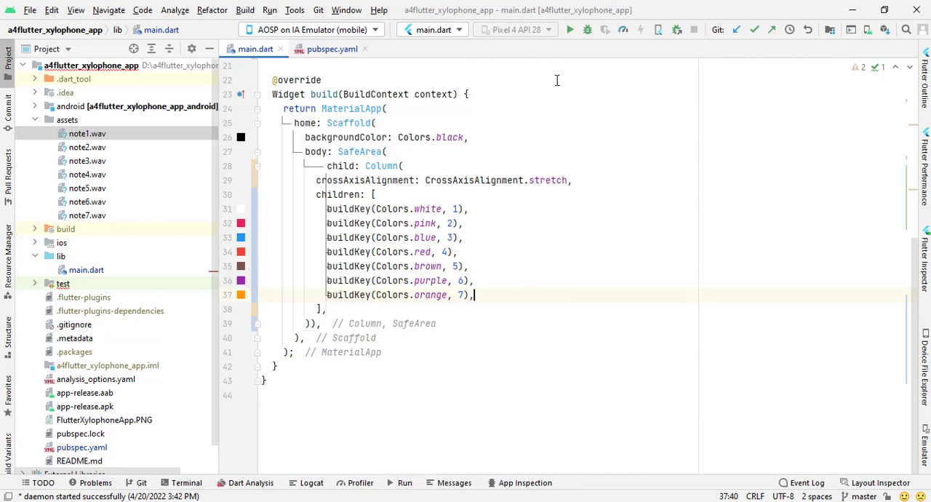
- Run main.dart in debug mode on the AOSP emulator, building app-debug.apk
click(570, 29)
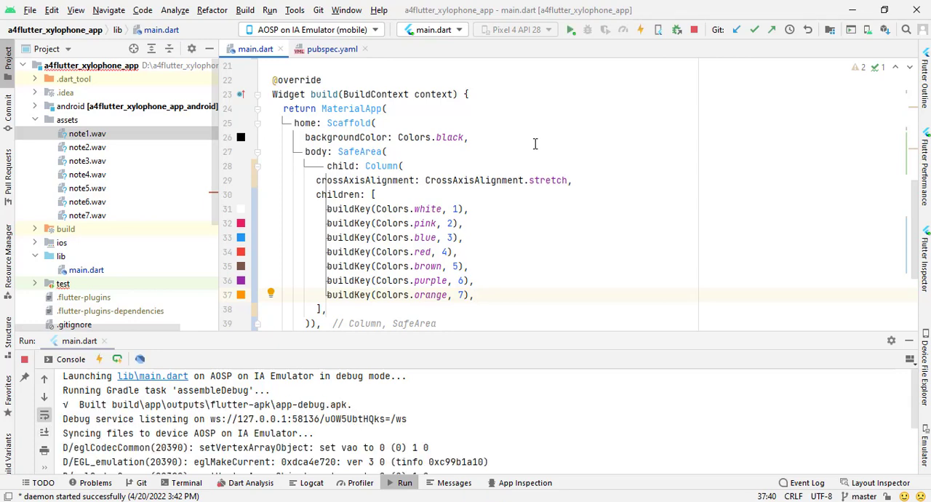
mouse_move(444, 367)
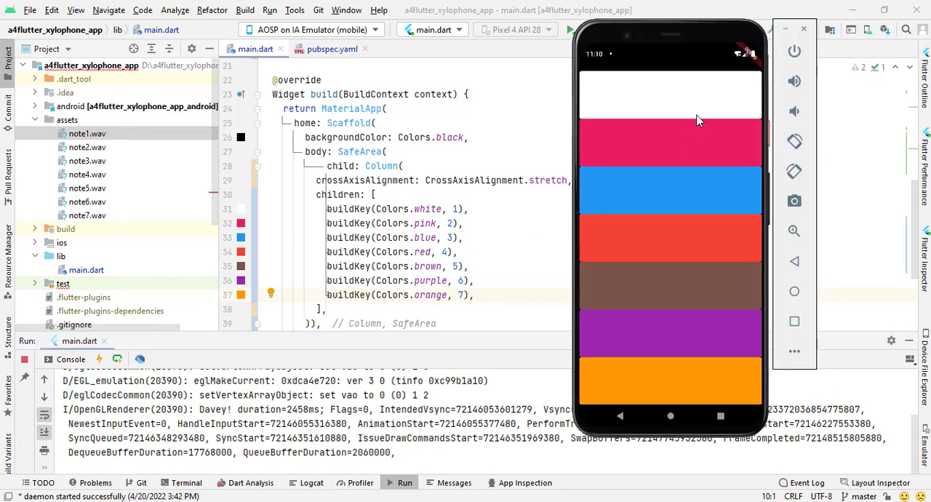
mouse_move(698, 117)
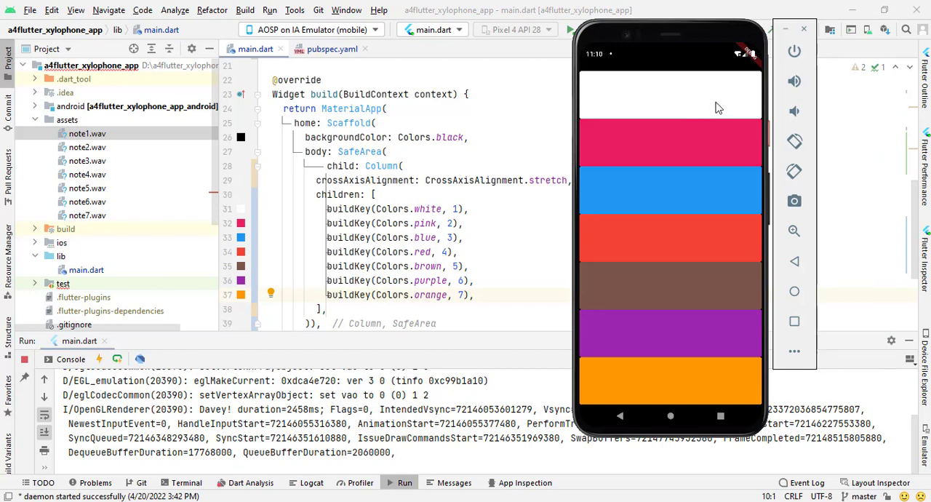
mouse_move(716, 105)
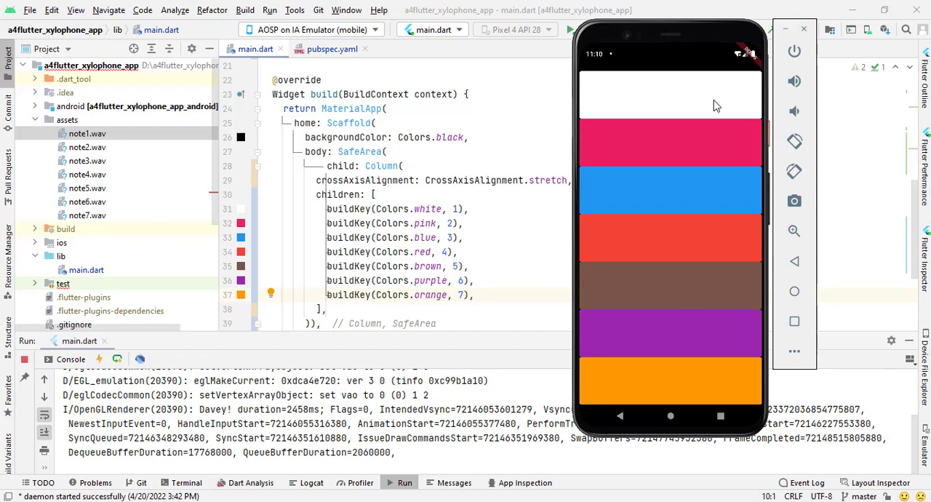
mouse_move(712, 116)
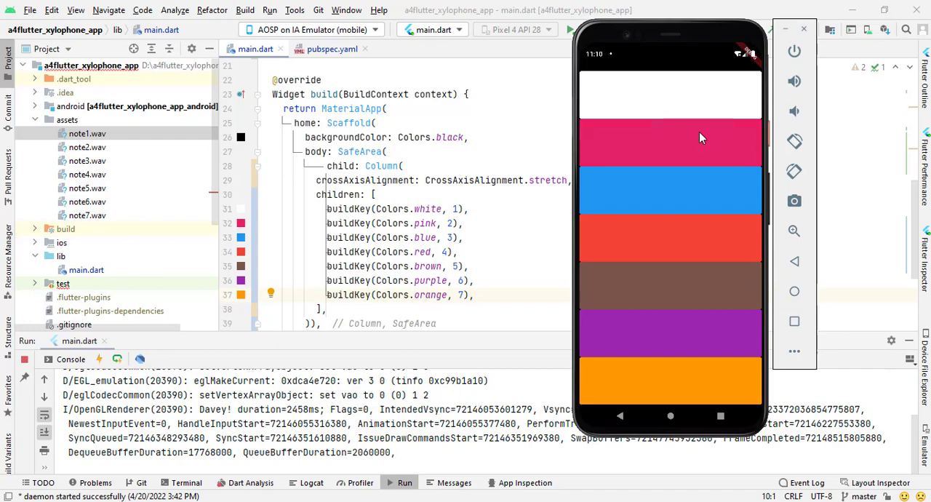
mouse_move(703, 125)
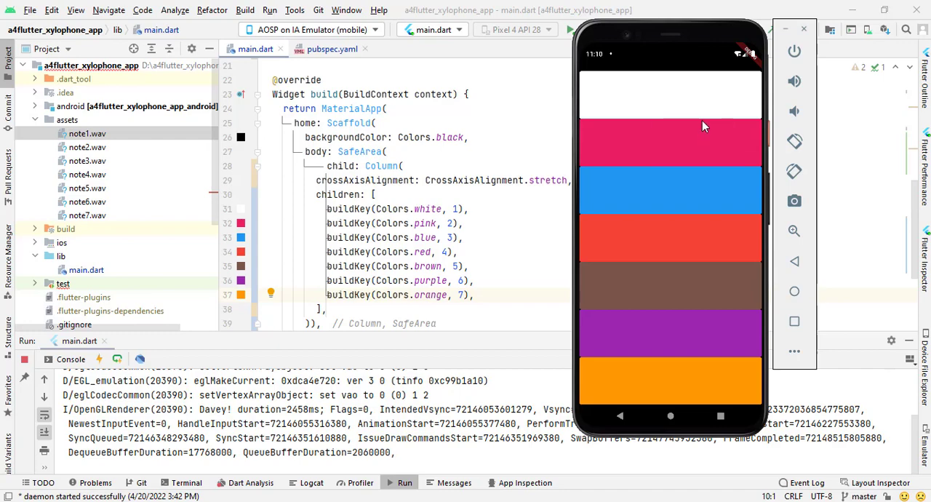
mouse_move(692, 143)
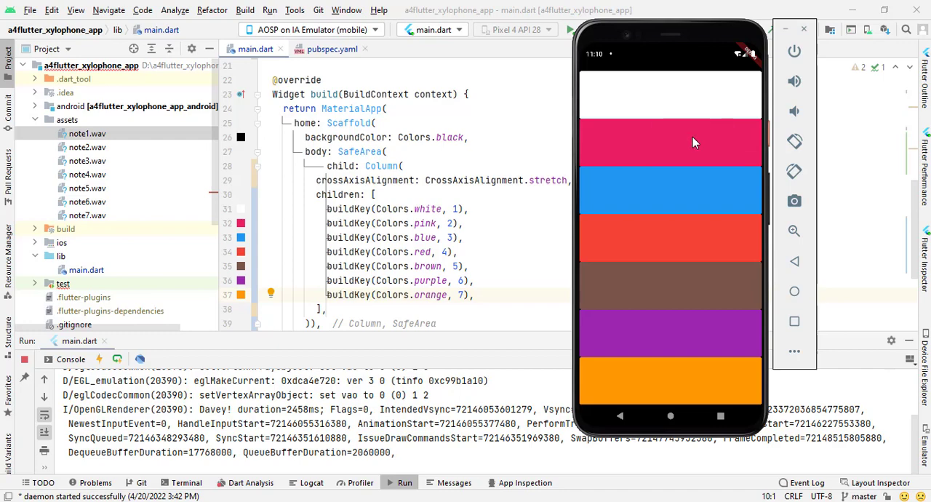
mouse_move(650, 366)
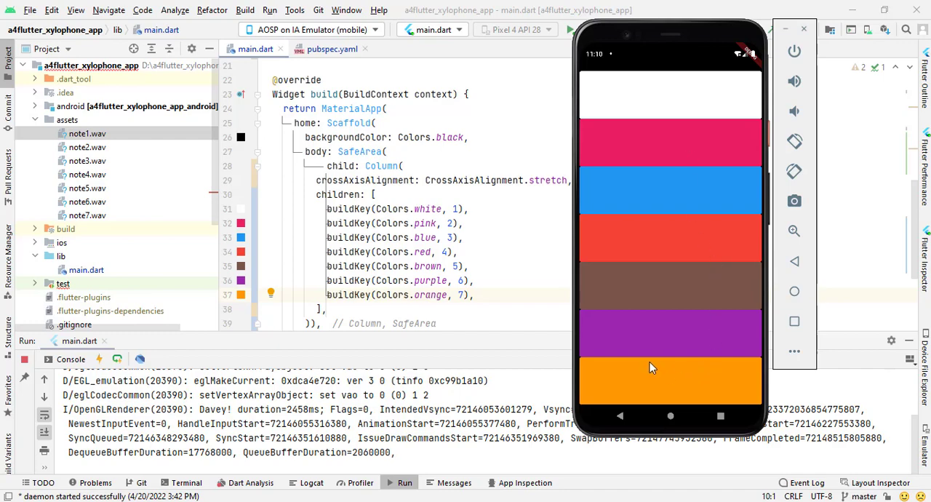
mouse_move(675, 361)
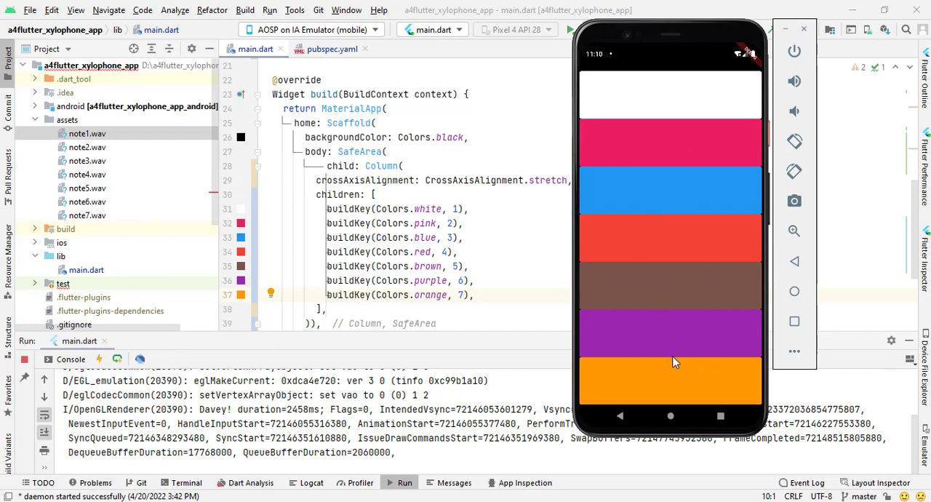
mouse_move(676, 193)
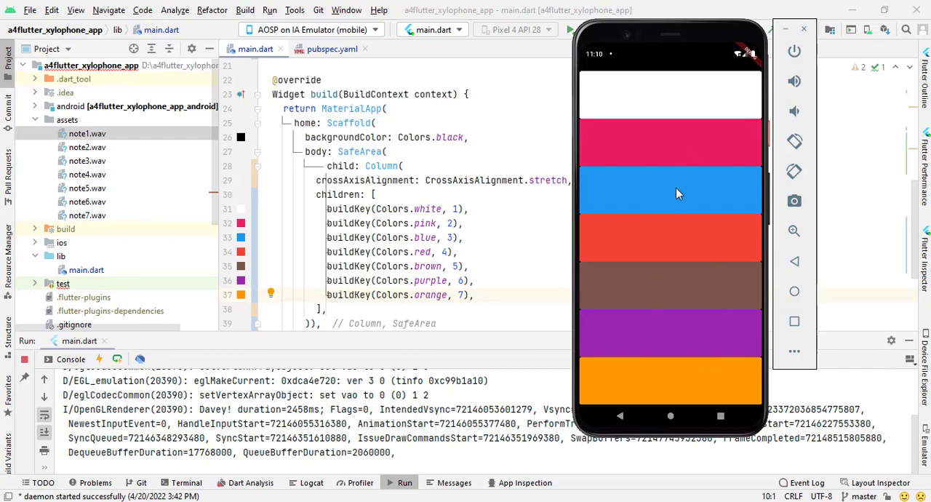
mouse_move(677, 250)
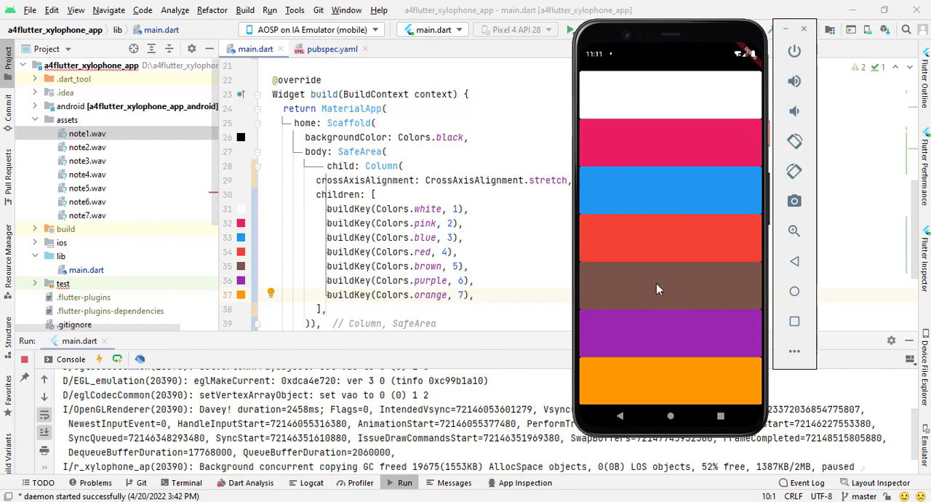
mouse_move(668, 338)
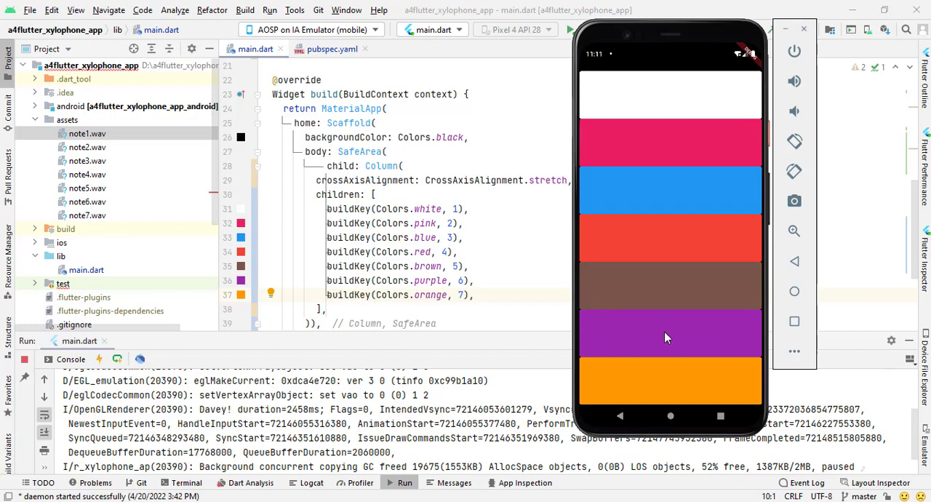
mouse_move(681, 374)
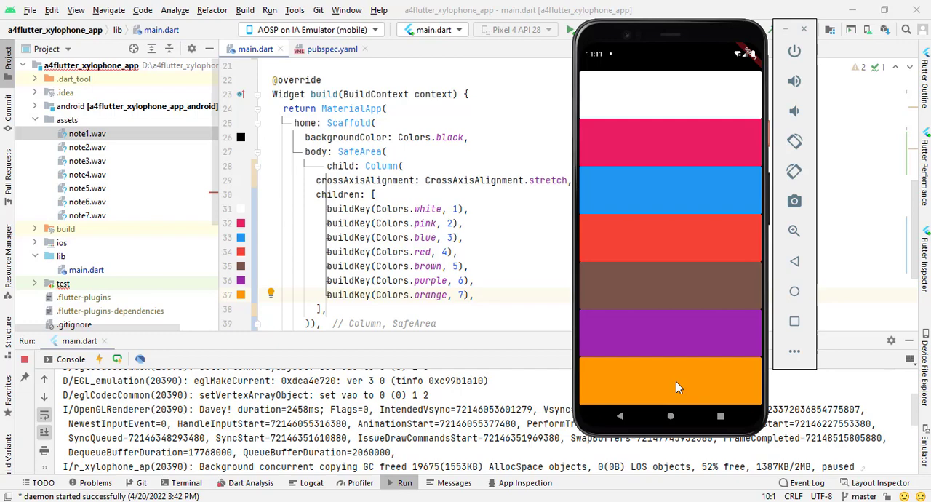
mouse_move(568, 276)
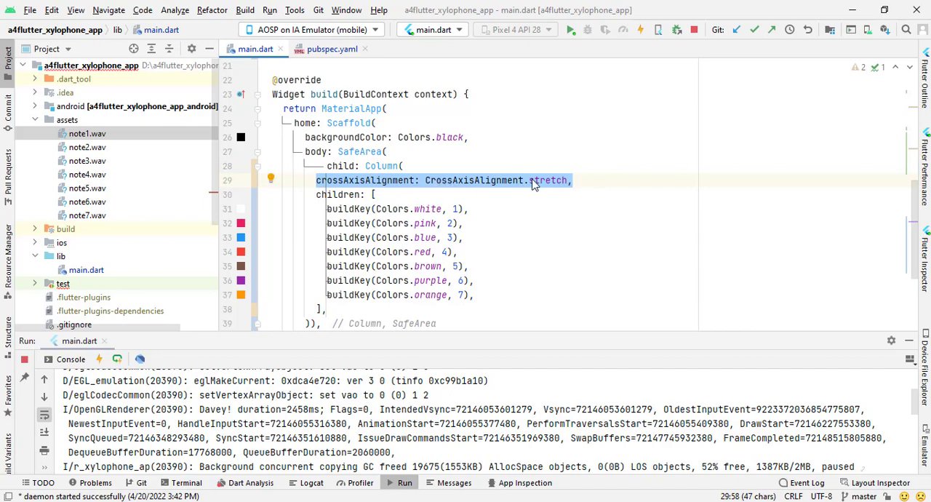
mouse_move(425, 190)
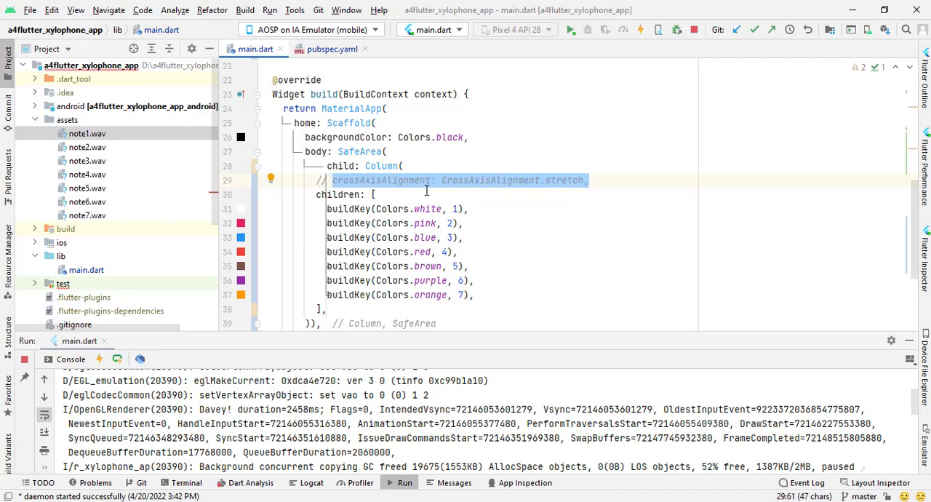
- Hot reload with crossAxisAlignment.stretch commented out so the seven keys shrink to narrow strips
click(640, 29)
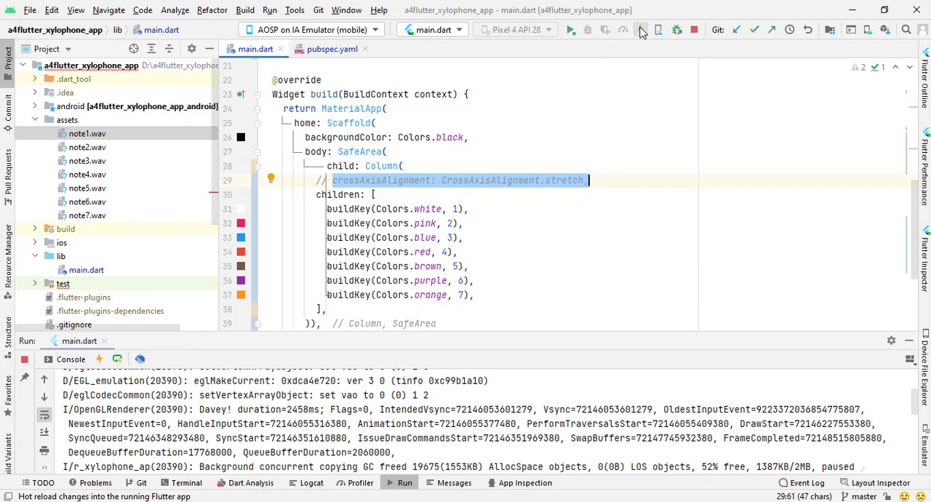
click(640, 29)
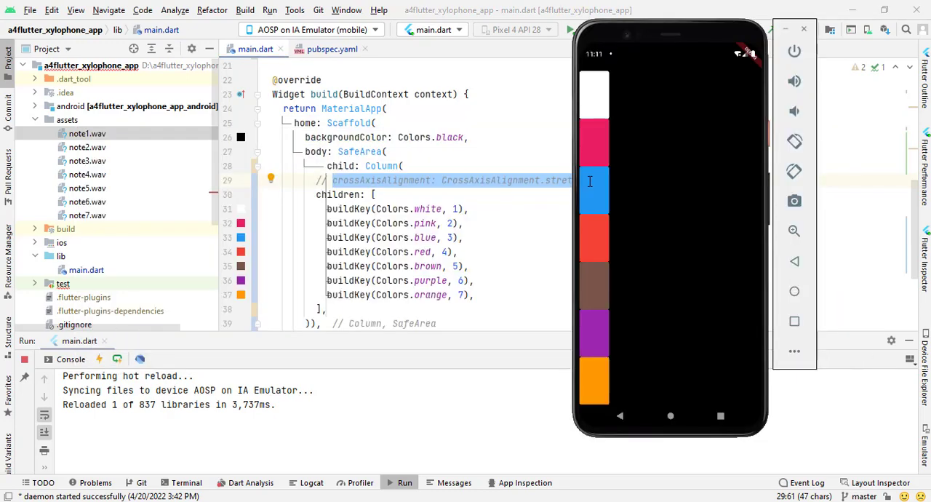
mouse_move(594, 105)
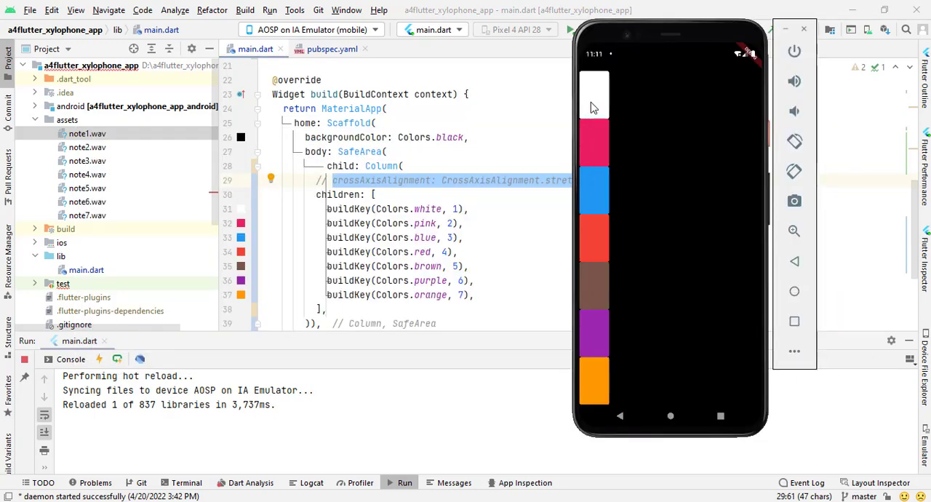
mouse_move(597, 367)
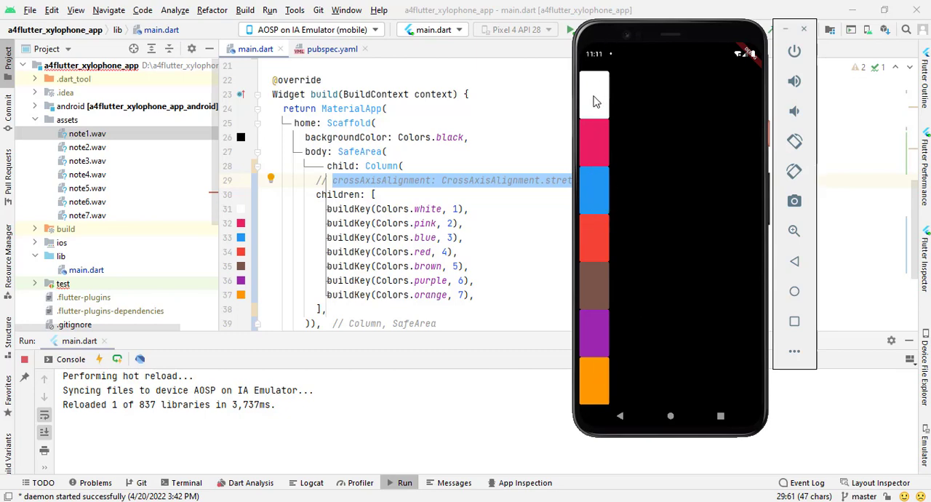
mouse_move(632, 115)
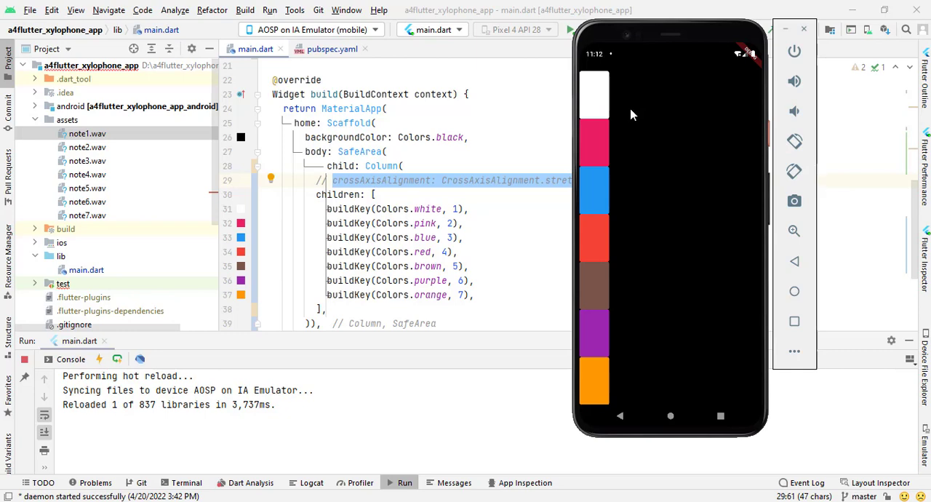
mouse_move(506, 183)
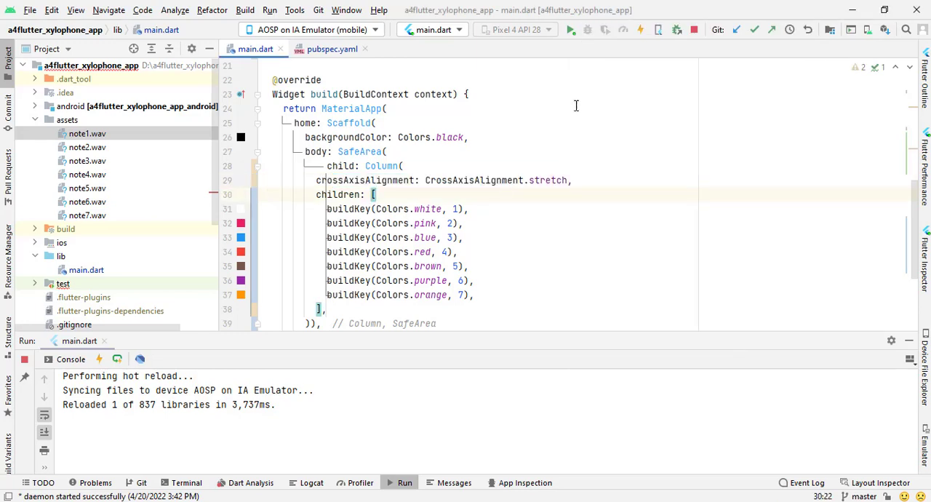
- Hot reload with crossAxisAlignment.stretch restored so the seven coloured keys span full width
click(641, 29)
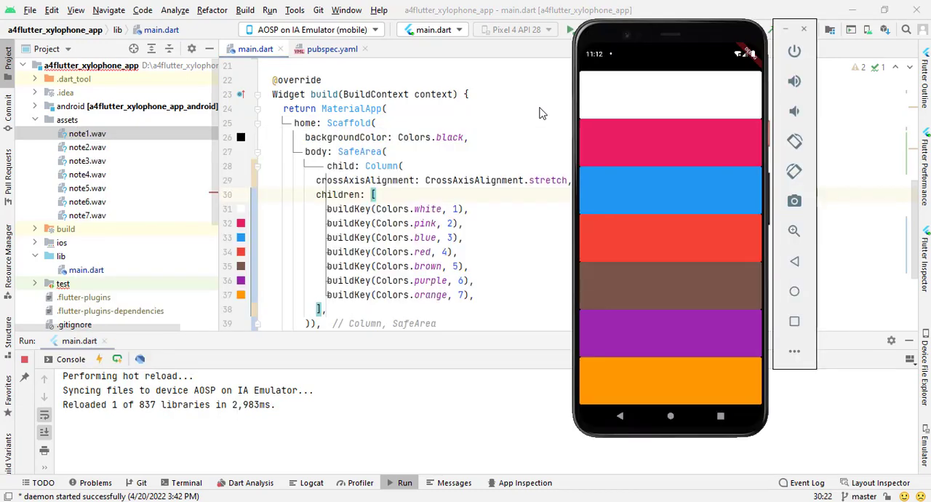
mouse_move(701, 114)
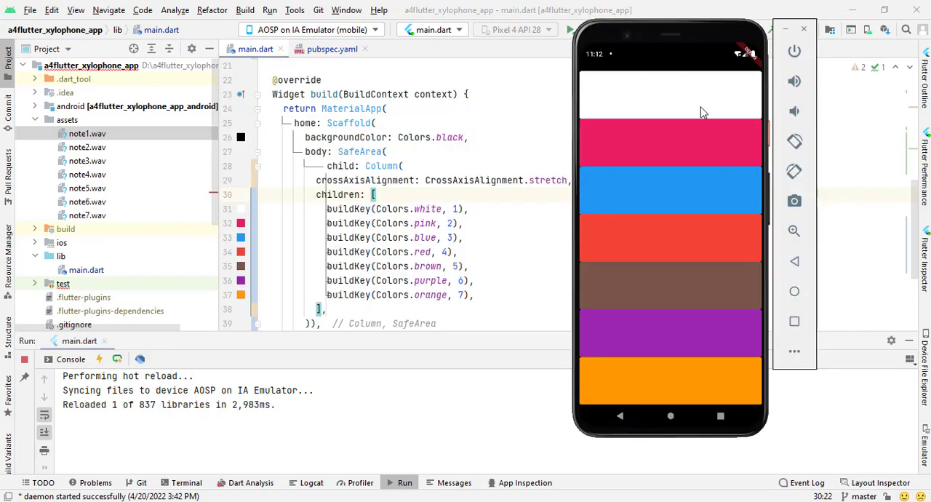
mouse_move(716, 94)
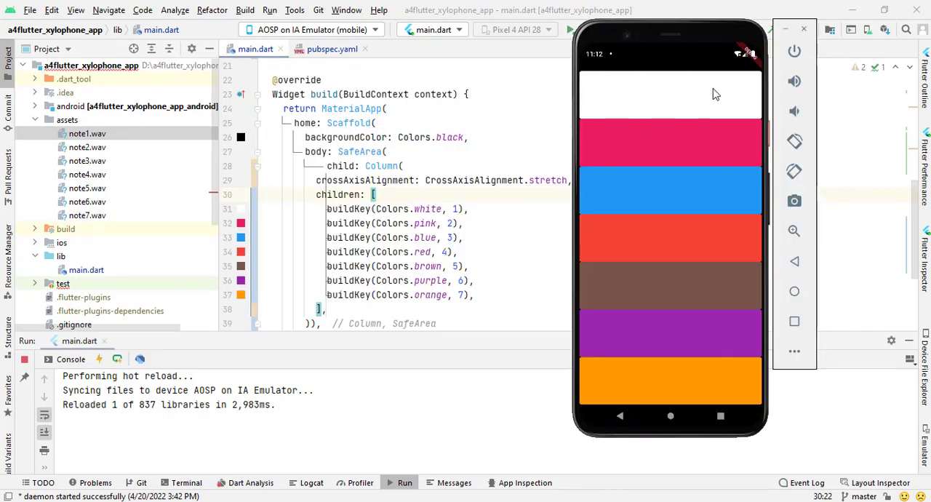
mouse_move(662, 110)
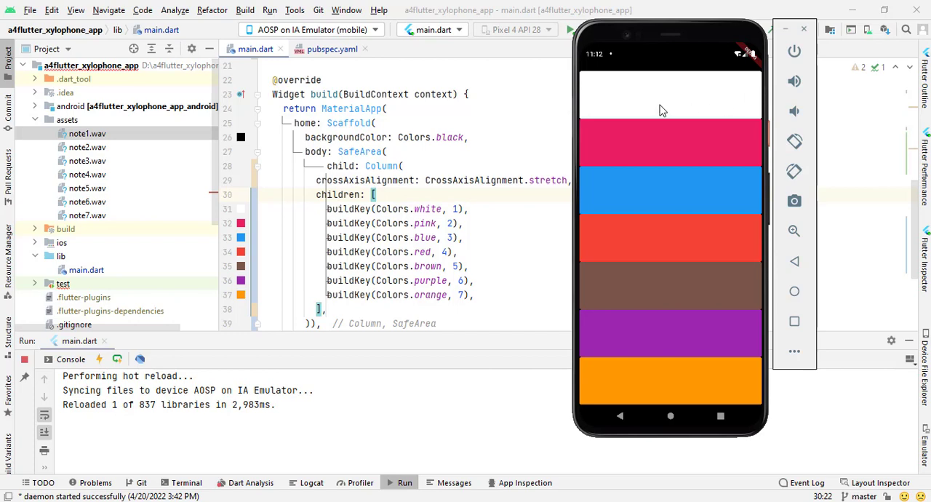